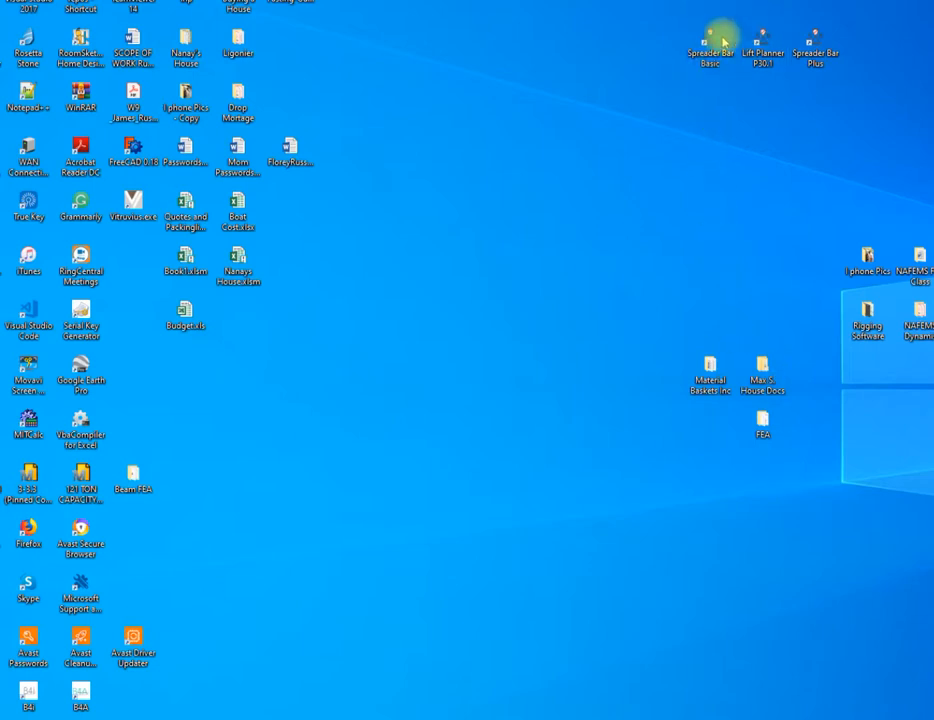
Launch Spreader Bar Basic and accept the user agreement, with US Customary units.
left_click(705, 38)
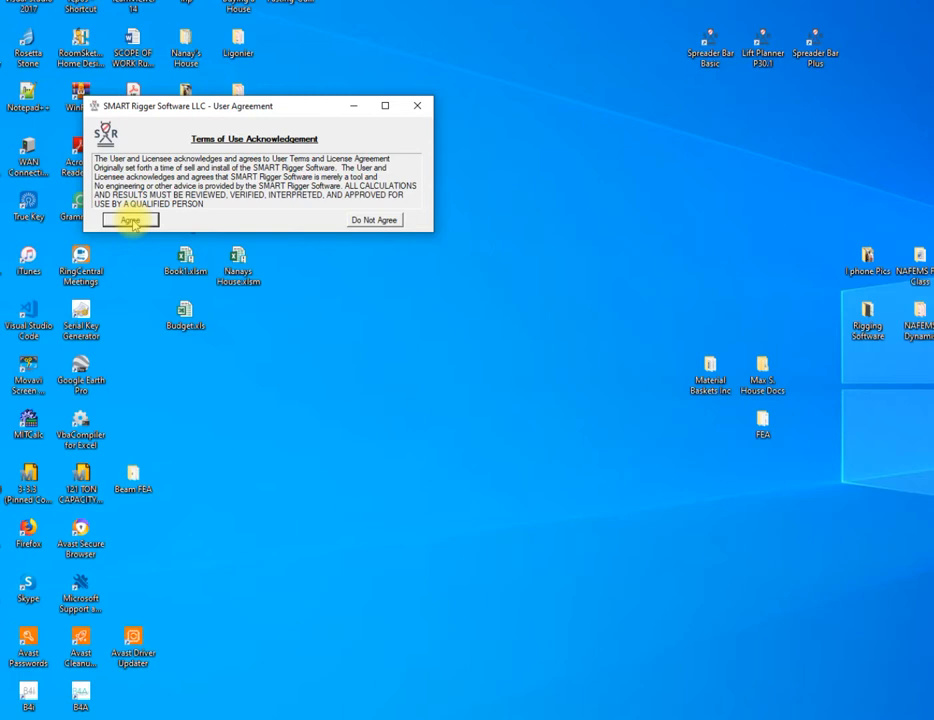
left_click(702, 37)
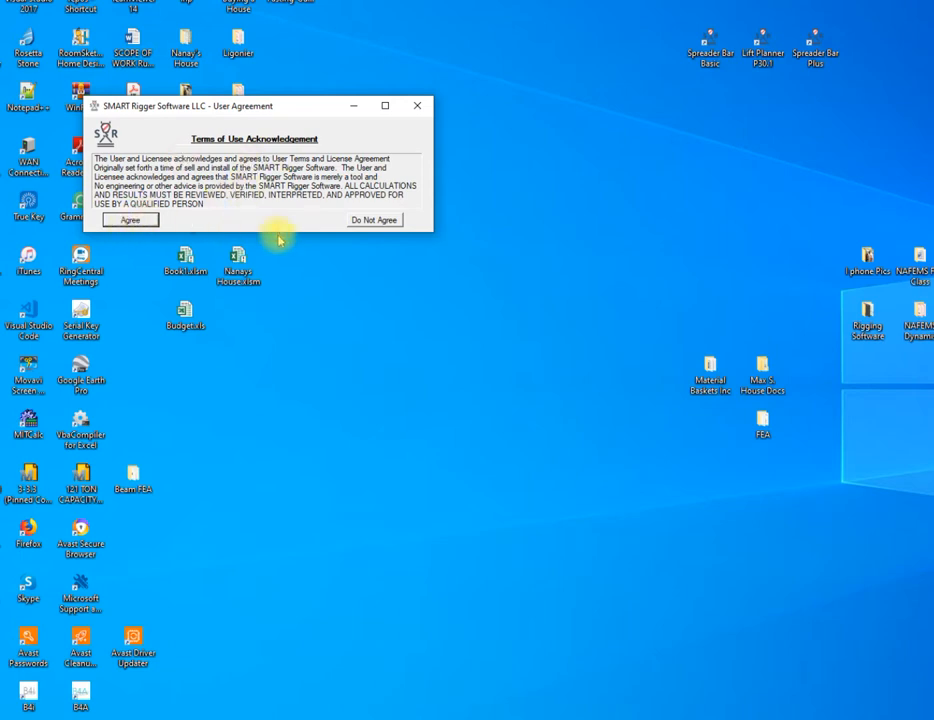
left_click(130, 219)
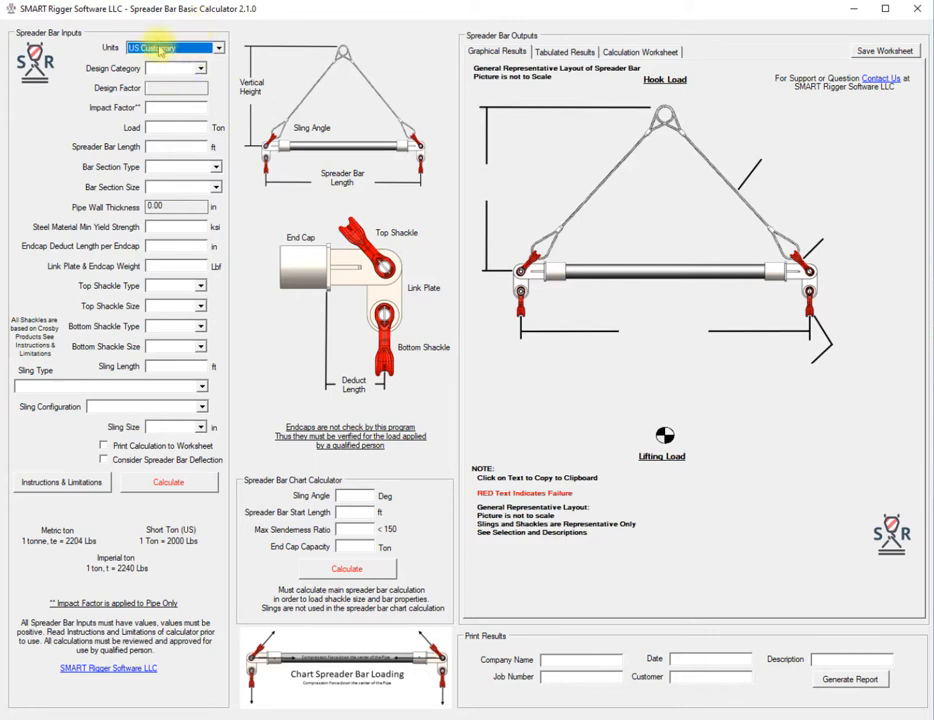
left_click(210, 48)
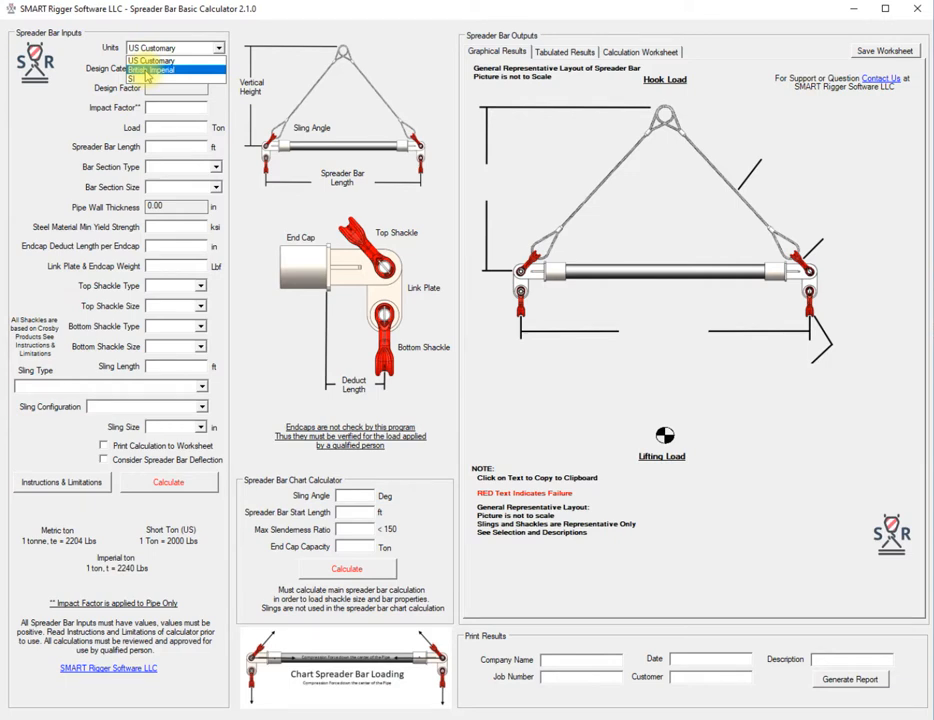
left_click(165, 59)
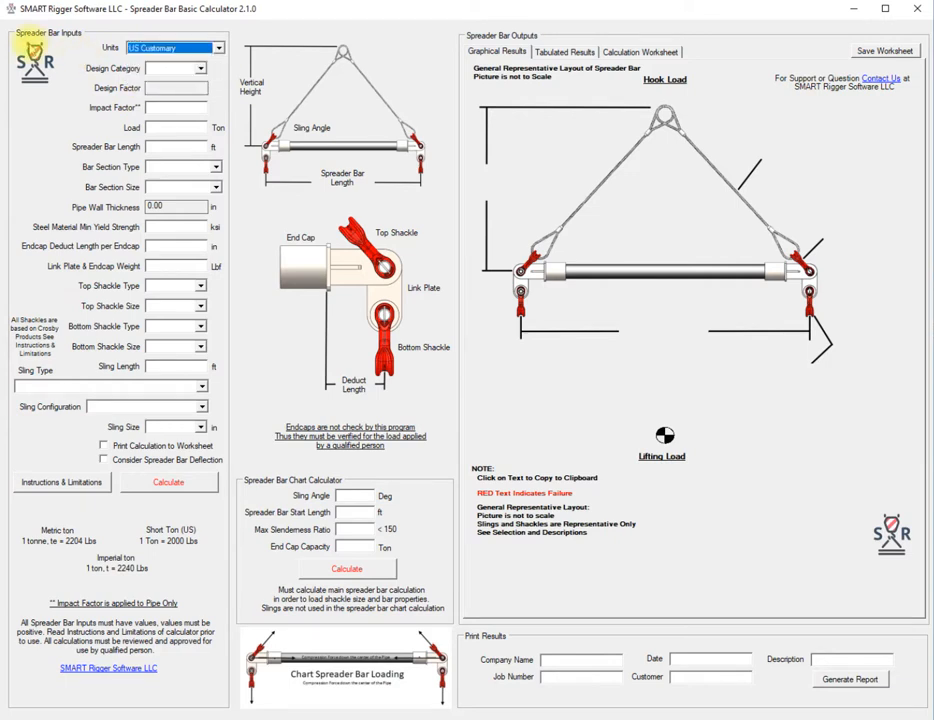
mouse_move(660, 22)
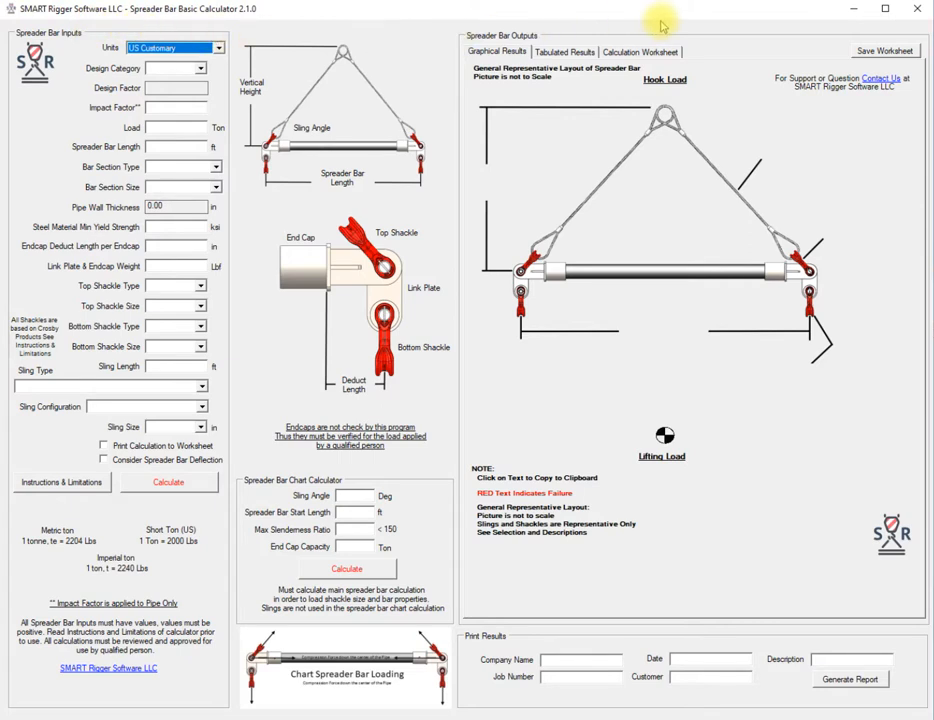
mouse_move(308, 319)
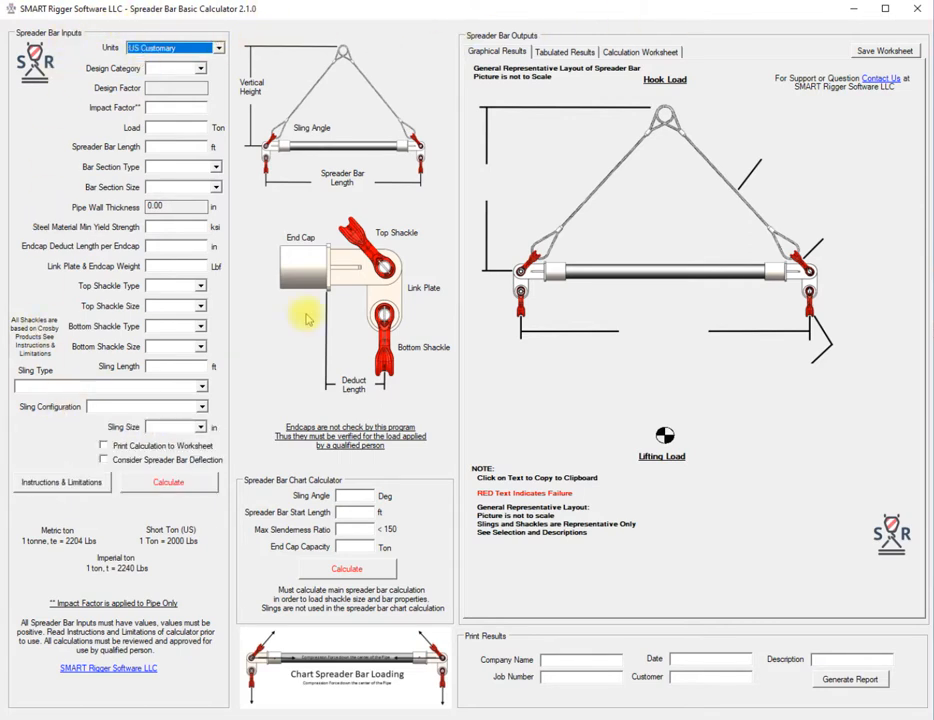
mouse_move(600, 330)
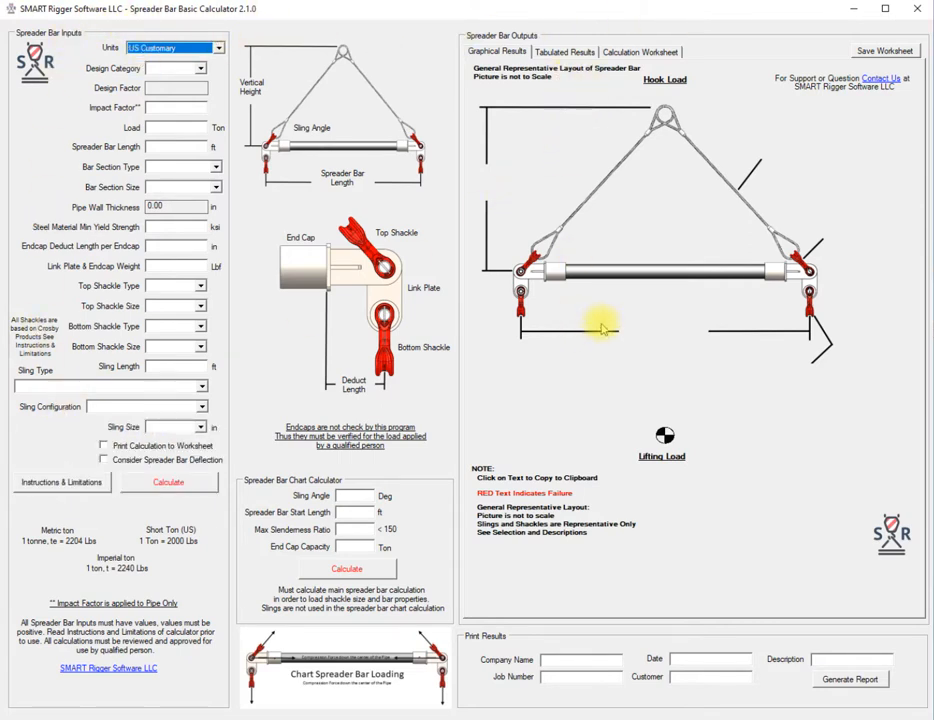
mouse_move(425, 258)
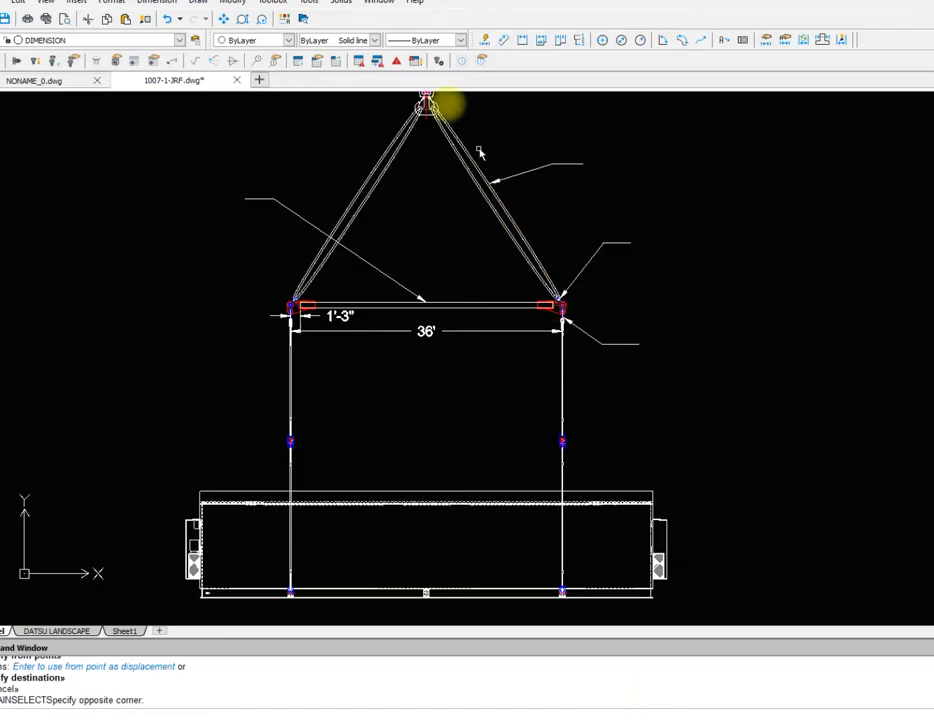
mouse_move(622, 338)
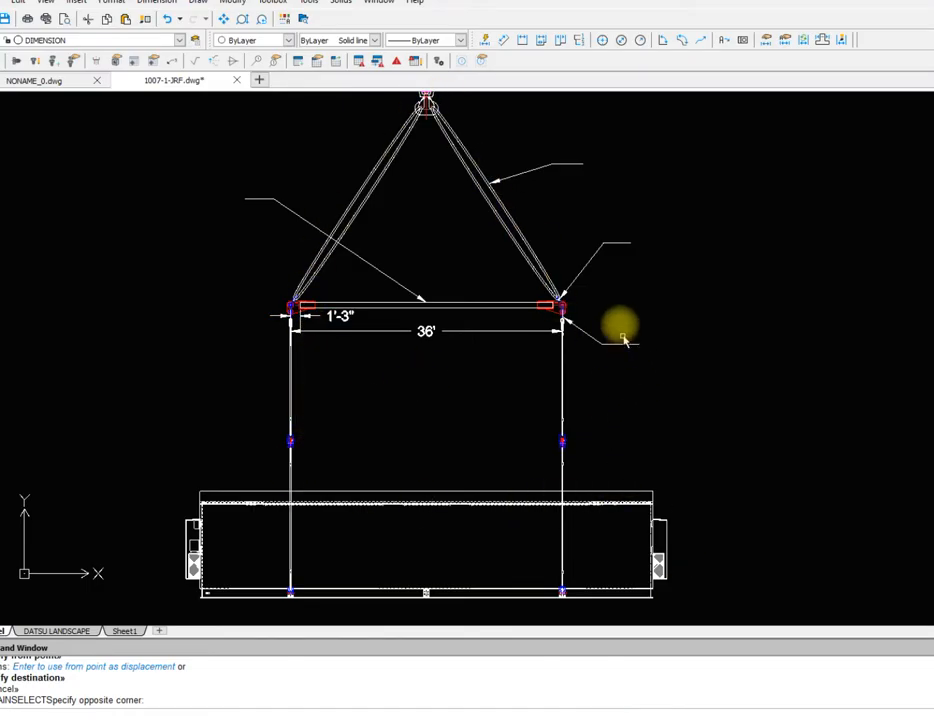
mouse_move(602, 302)
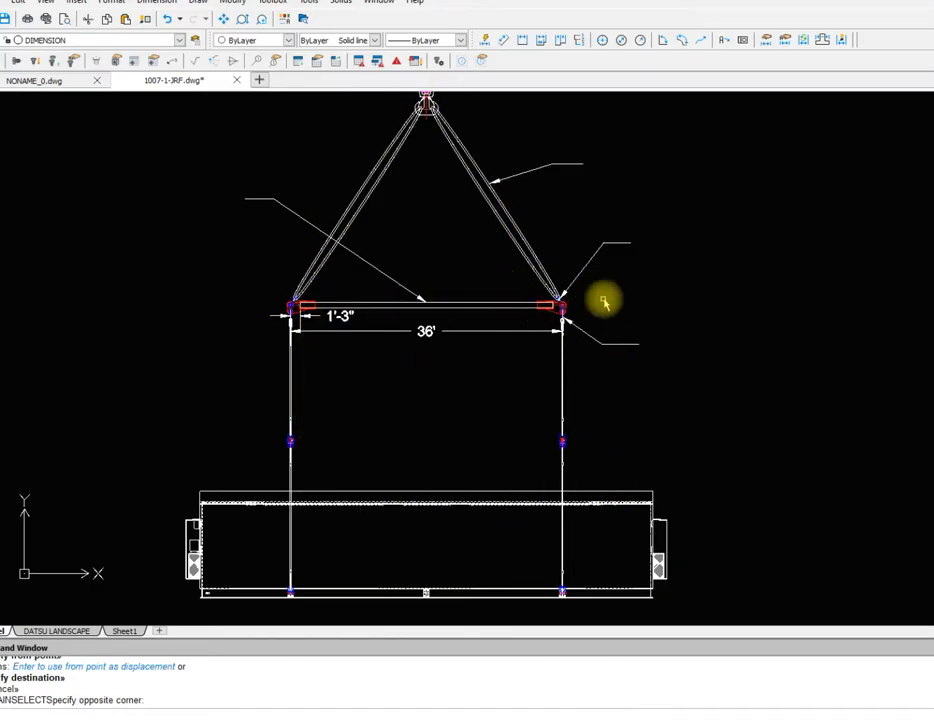
mouse_move(413, 151)
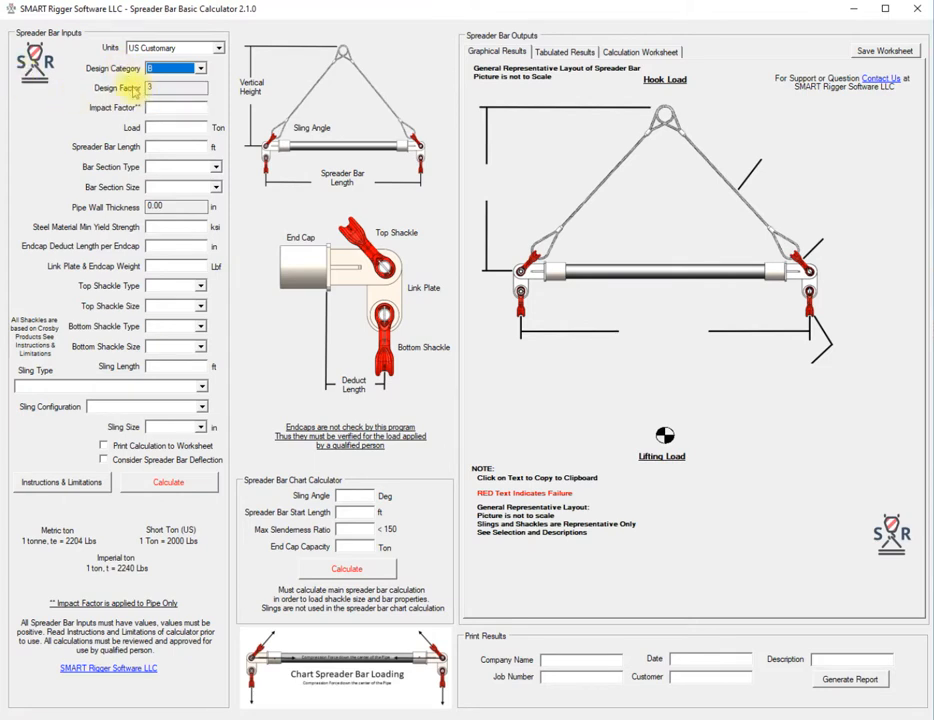
mouse_move(120, 112)
type("52")
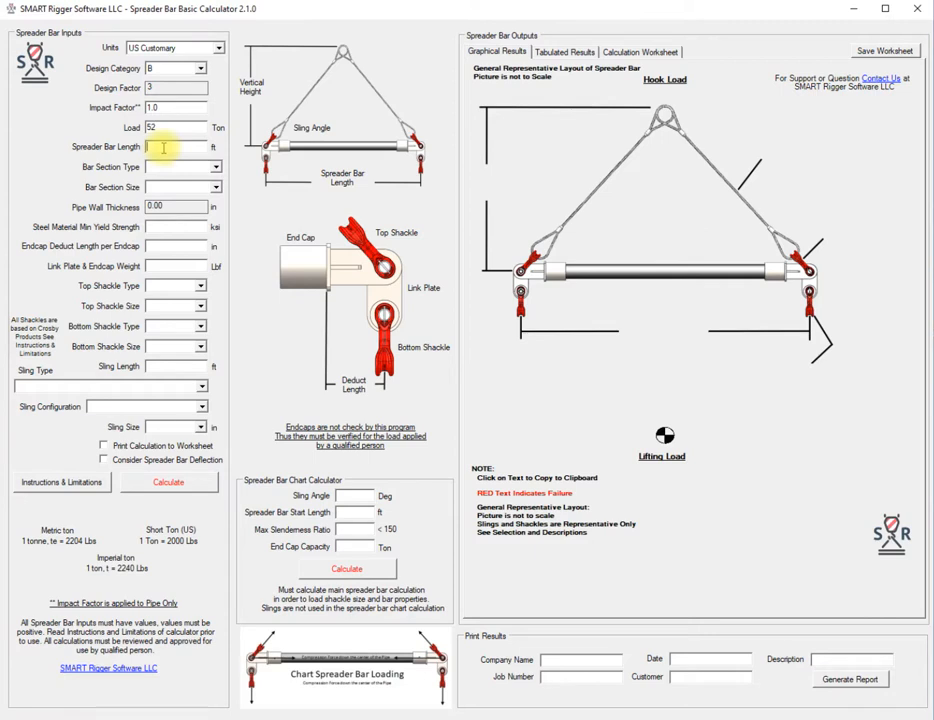
Enter 36 ft as the spreader bar length.
type("30")
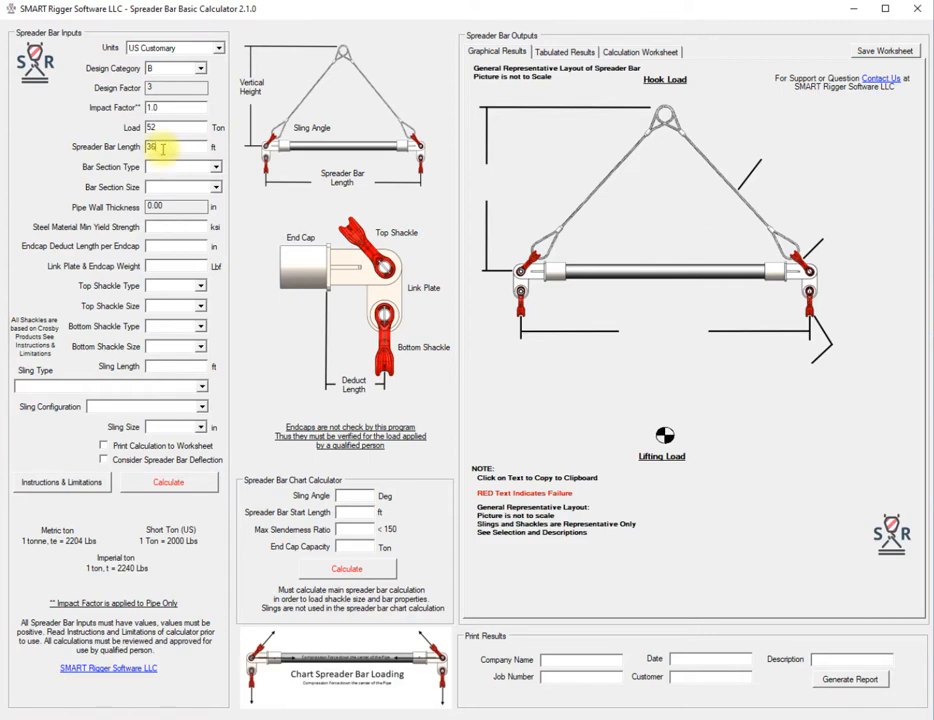
Set the bar section type to Pipe with size Pipe8SCH80.
left_click(211, 167)
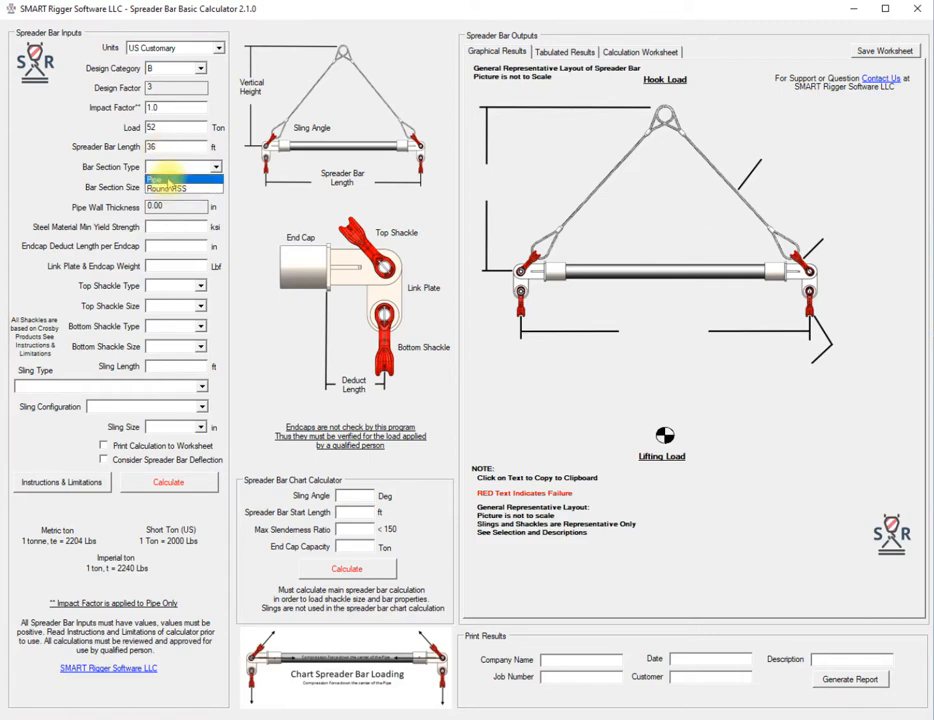
left_click(168, 175)
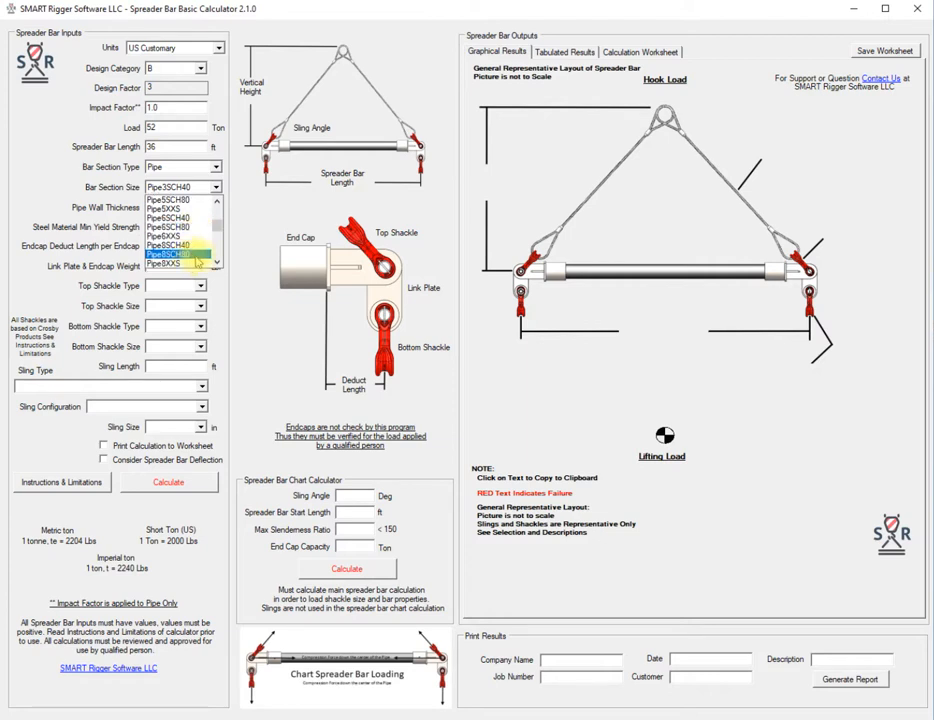
left_click(178, 263)
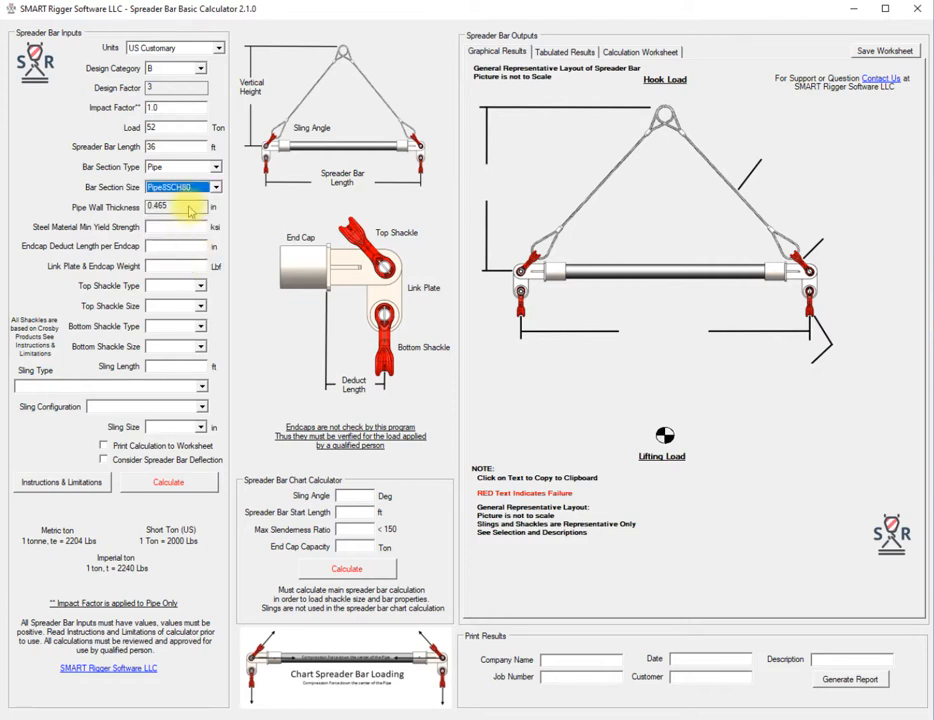
Enter 52 ksi minimum yield strength and 15 in endcap deduct length.
left_click(175, 227)
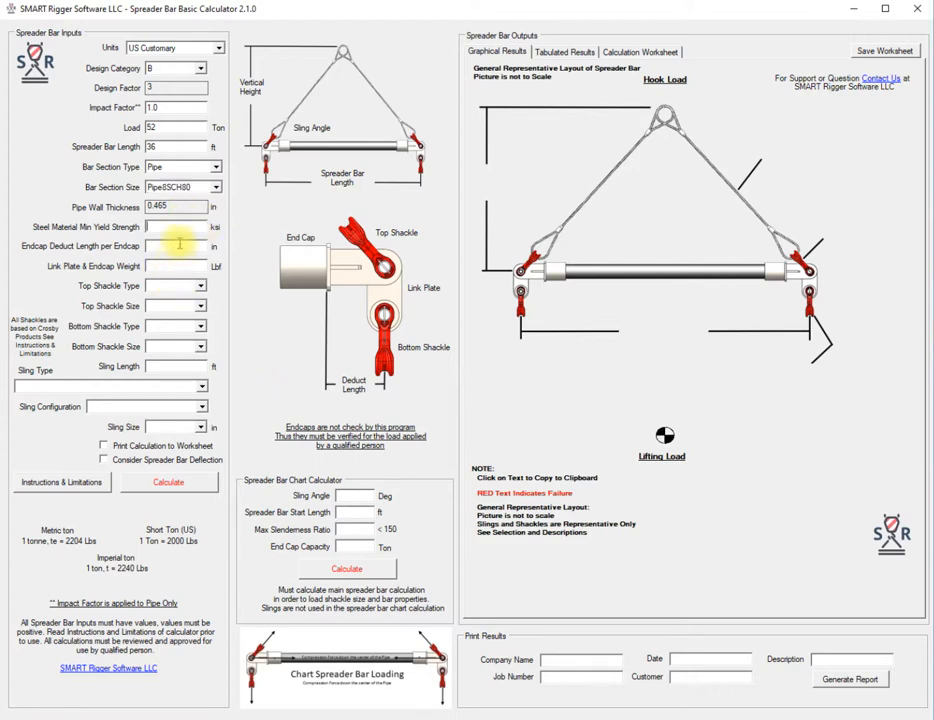
type("52")
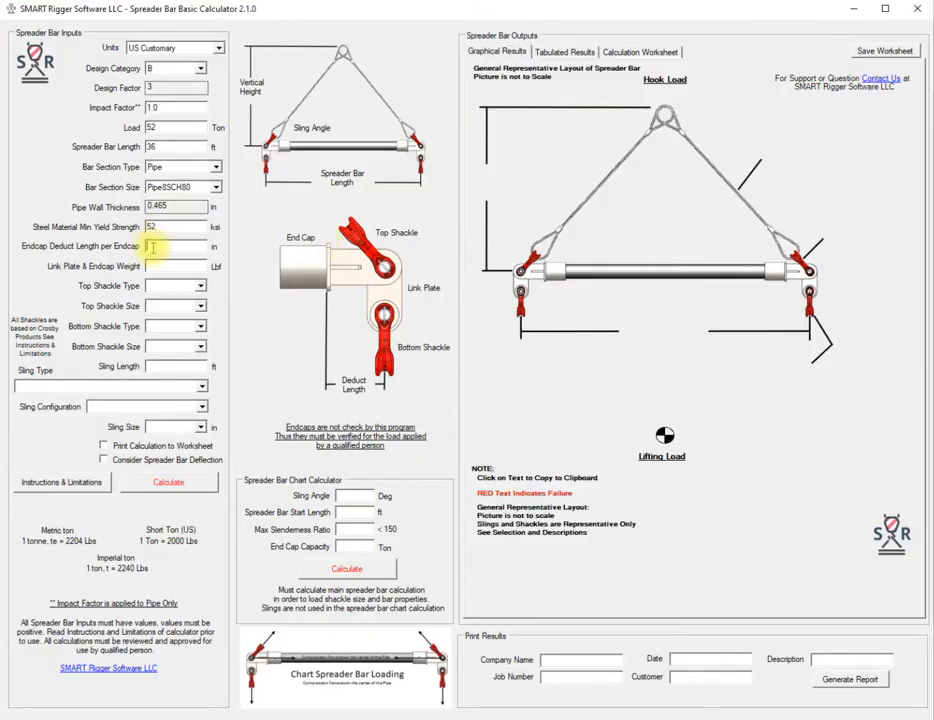
type("15")
left_click(176, 266)
type("250")
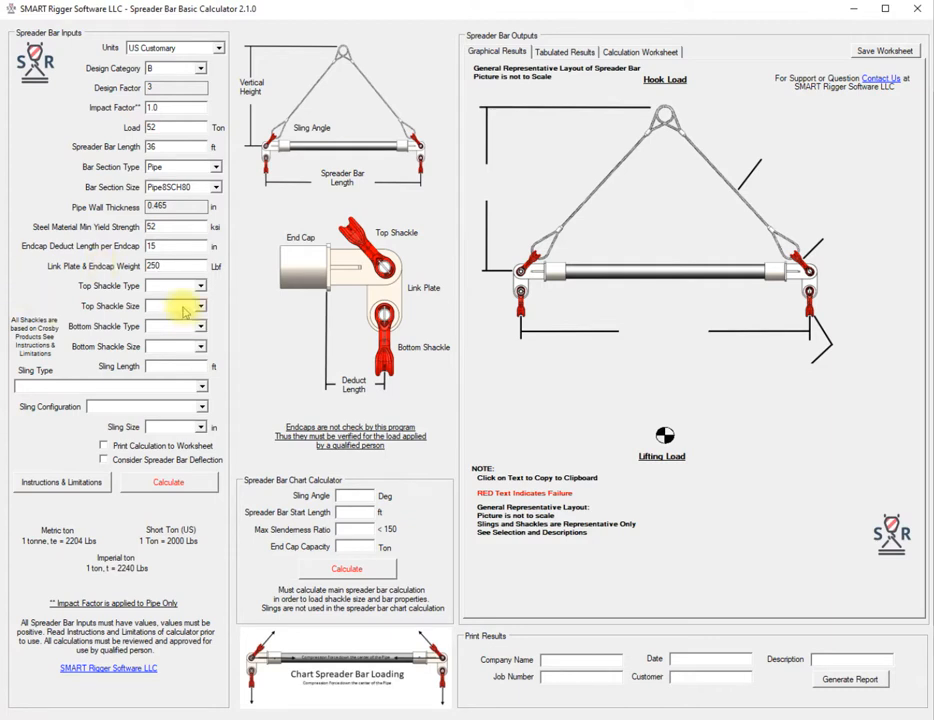
Set top and bottom shackles to Bolt type, size 3.00 in.
left_click(200, 286)
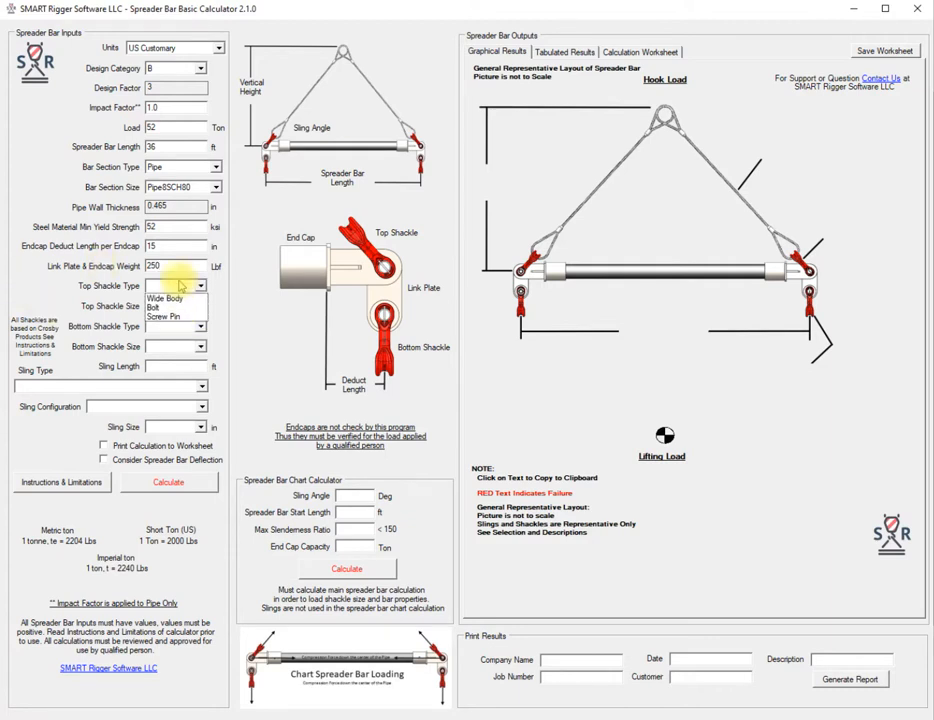
left_click(180, 306)
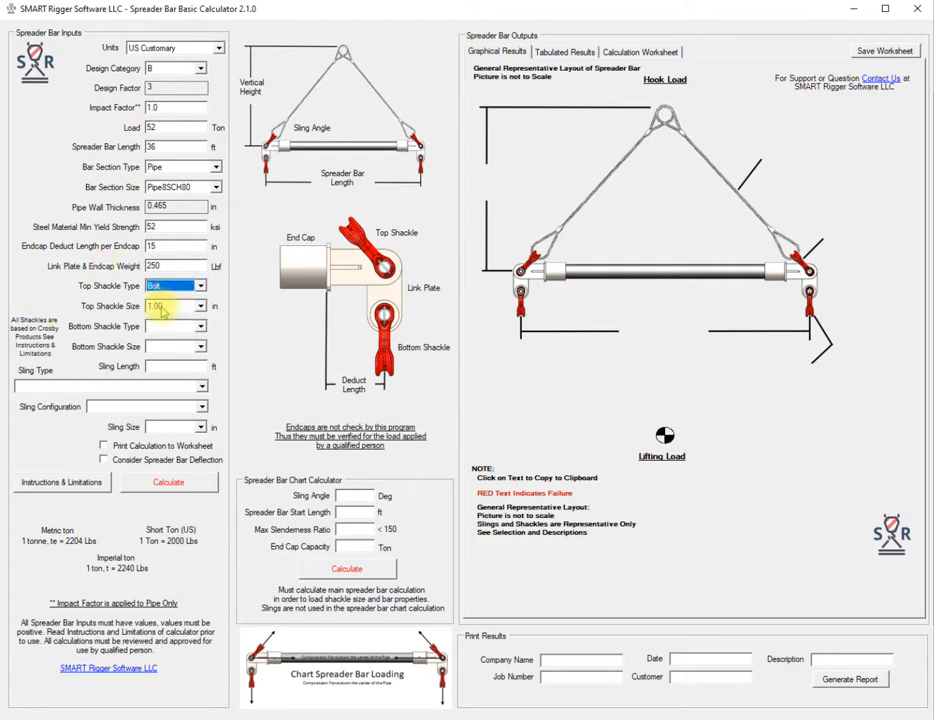
left_click(203, 306)
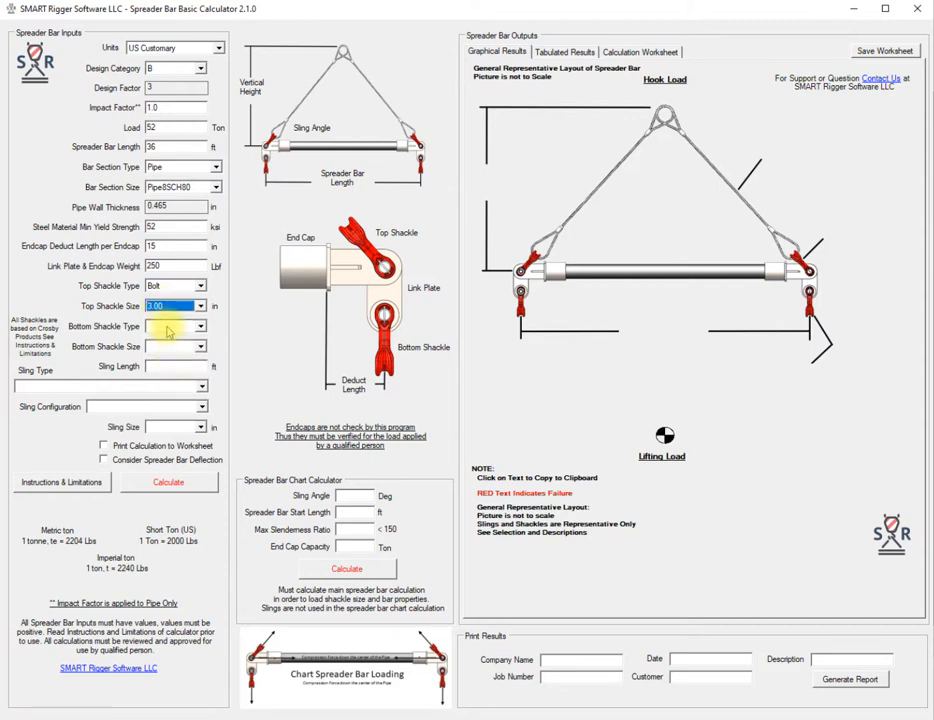
left_click(204, 326)
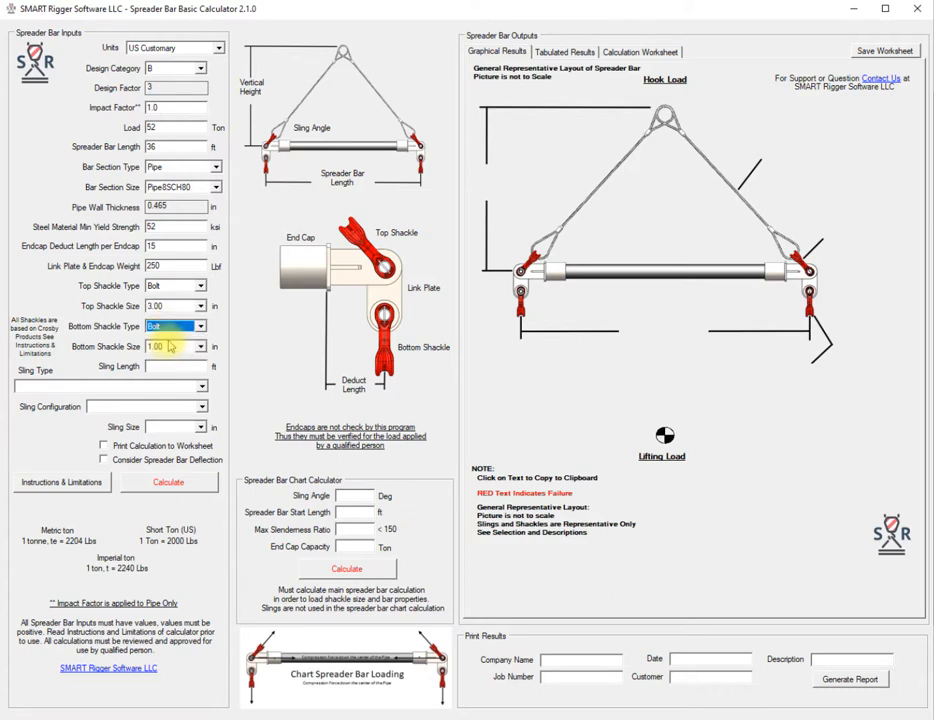
left_click(202, 346)
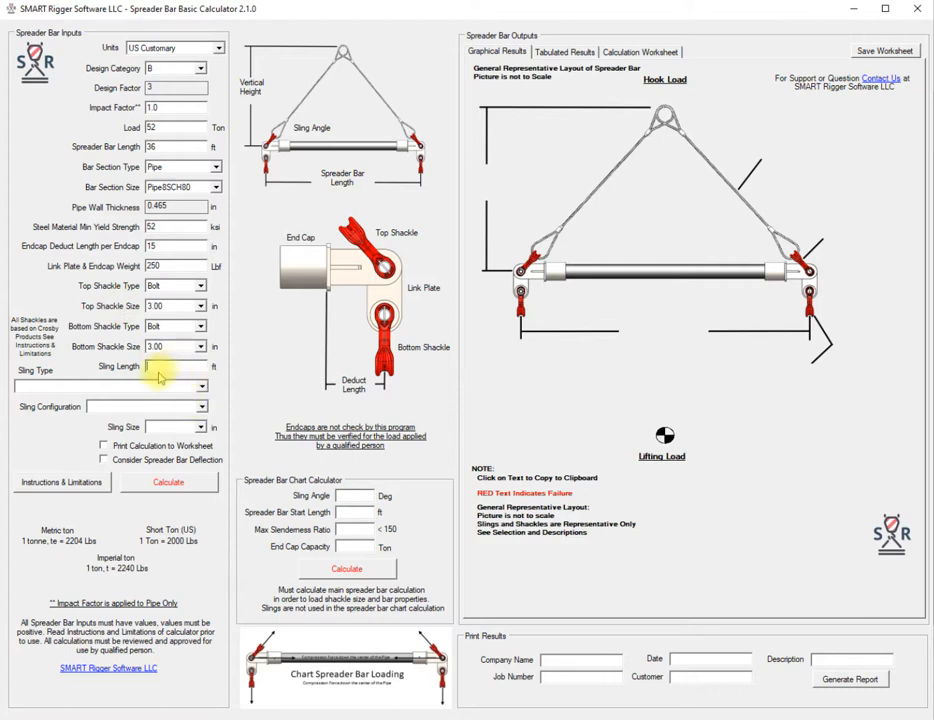
Enter a 30 ft polyester endless round sling, vertical, sized 3.75 in.
type("30")
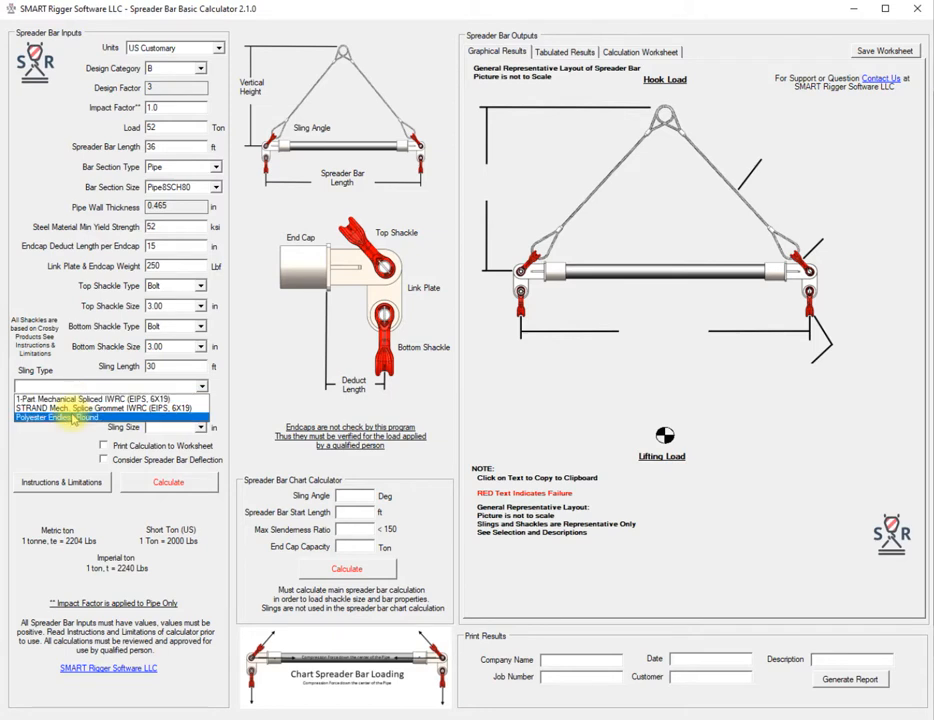
left_click(60, 429)
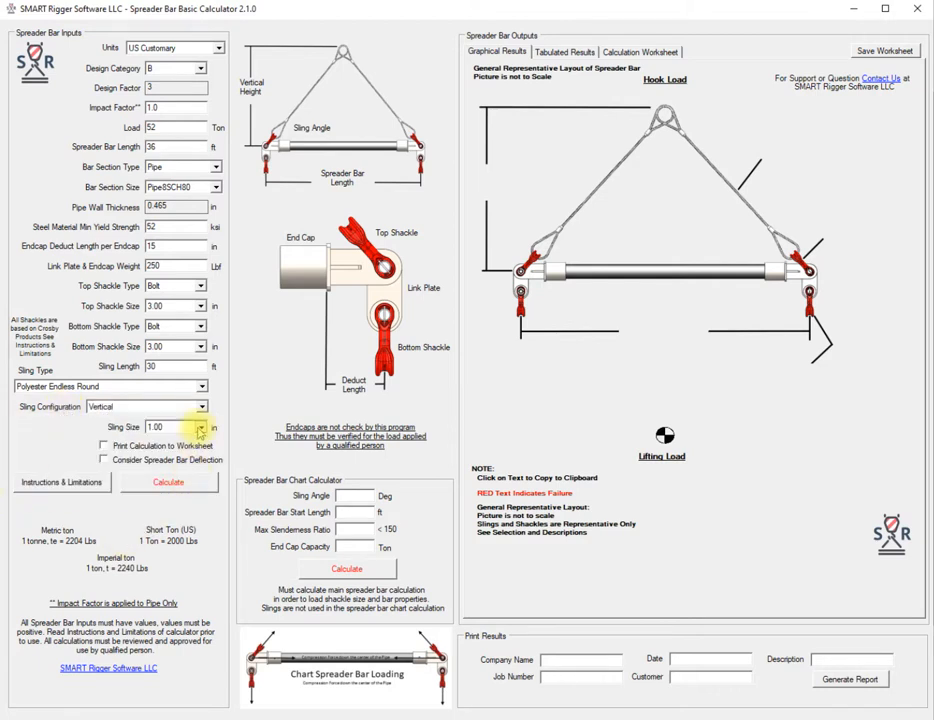
left_click(205, 427)
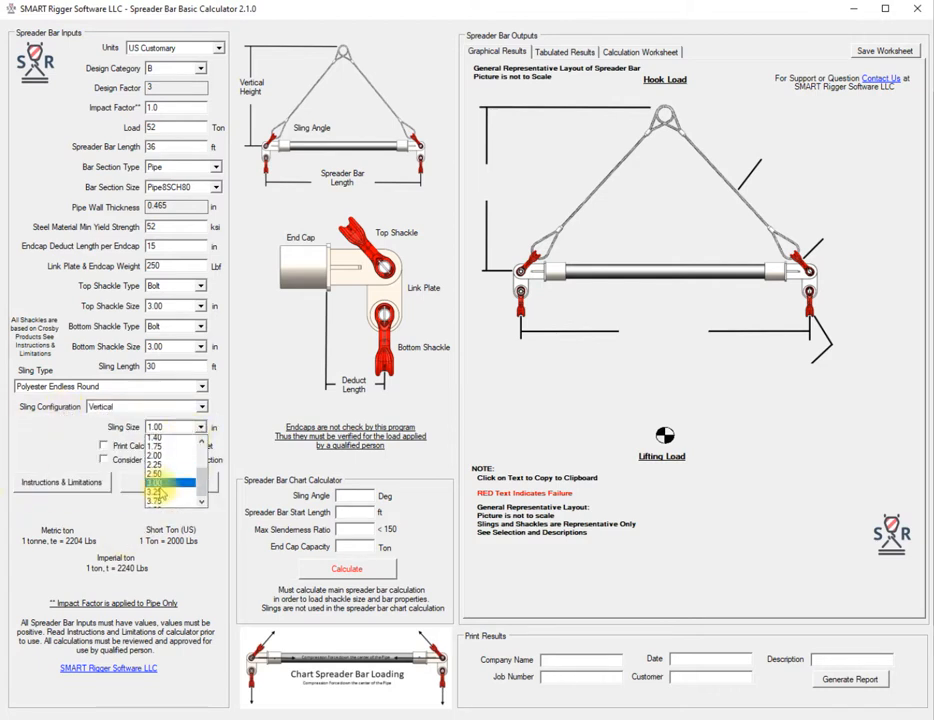
left_click(170, 490)
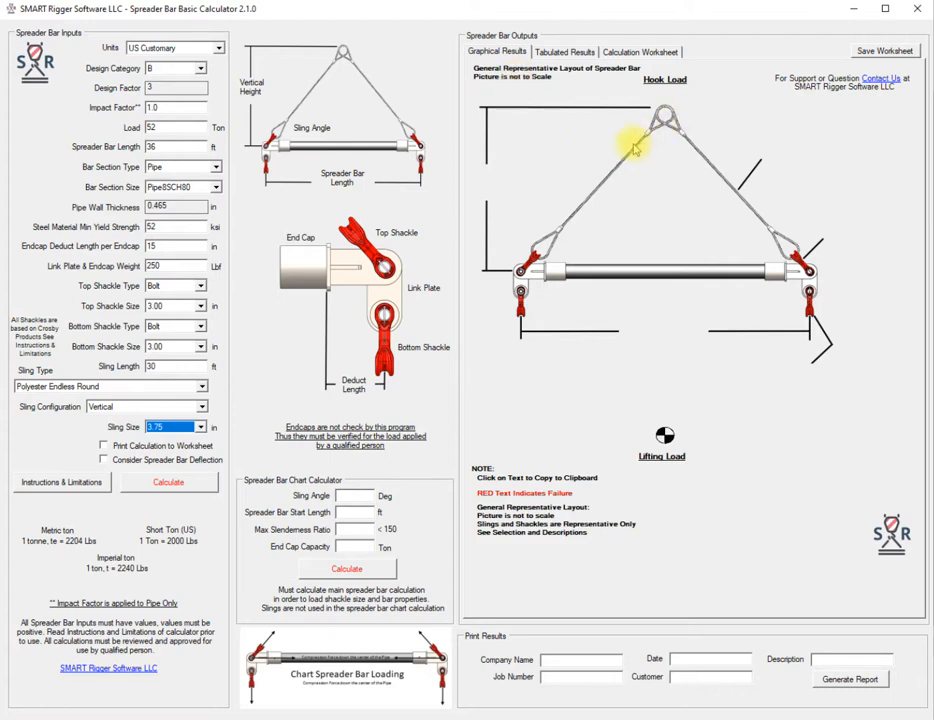
mouse_move(719, 160)
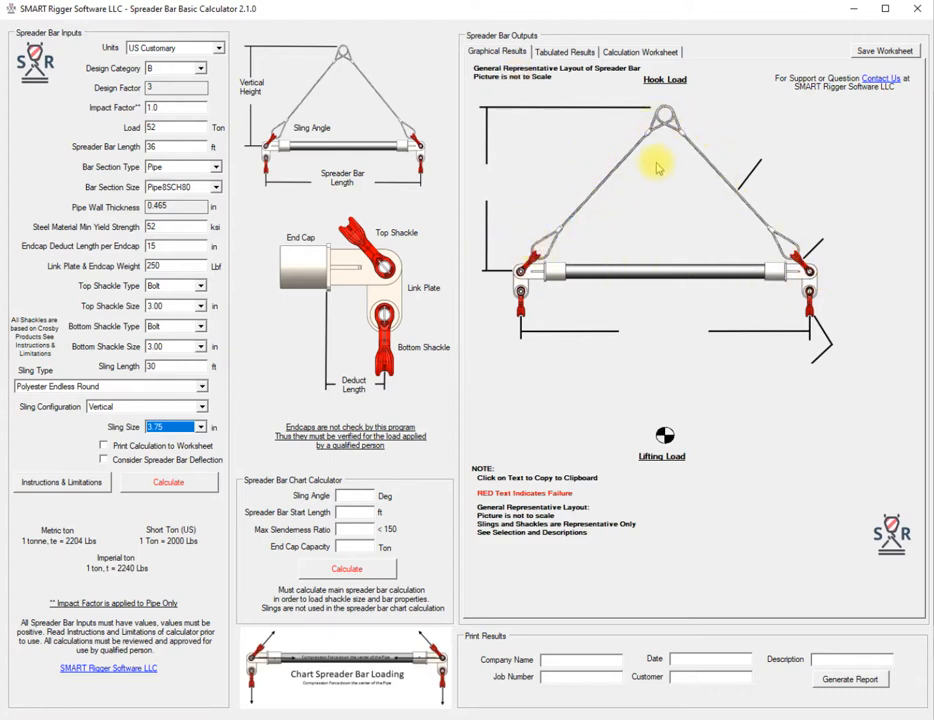
mouse_move(740, 230)
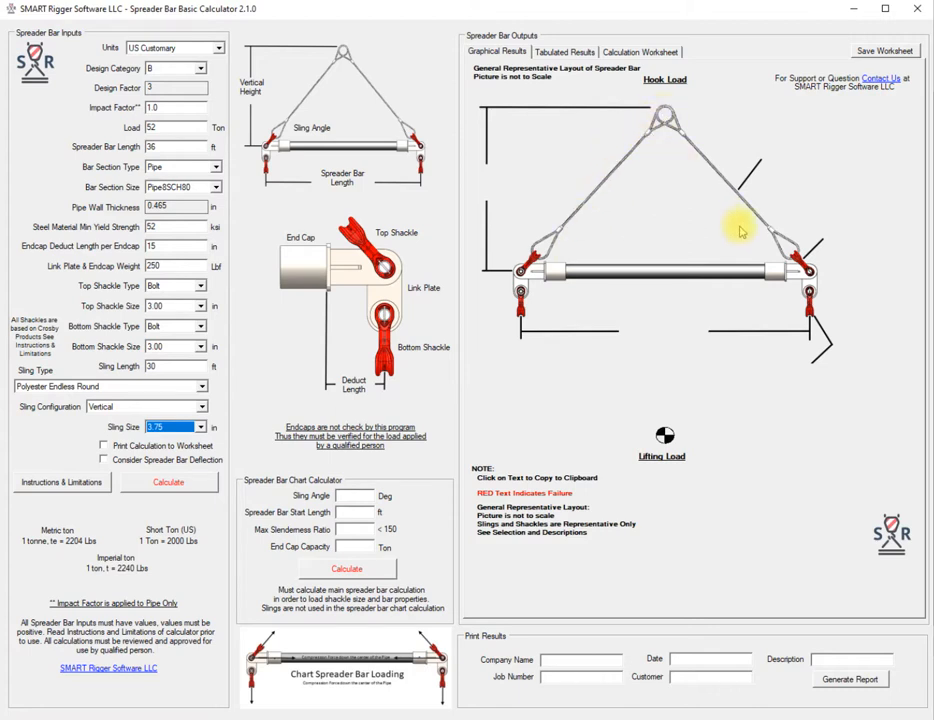
mouse_move(130, 227)
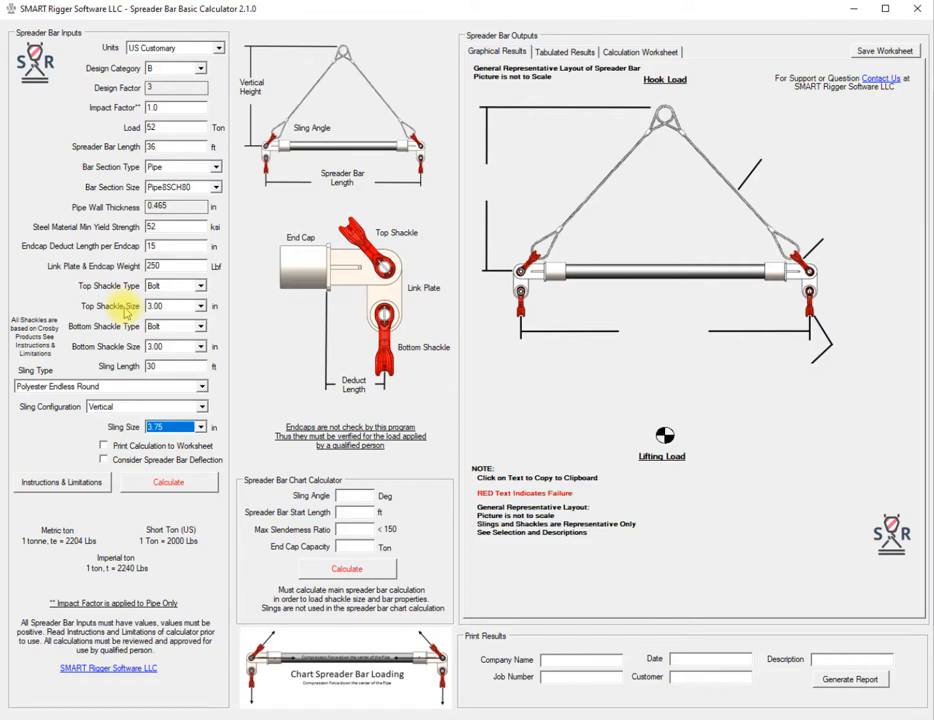
mouse_move(142, 362)
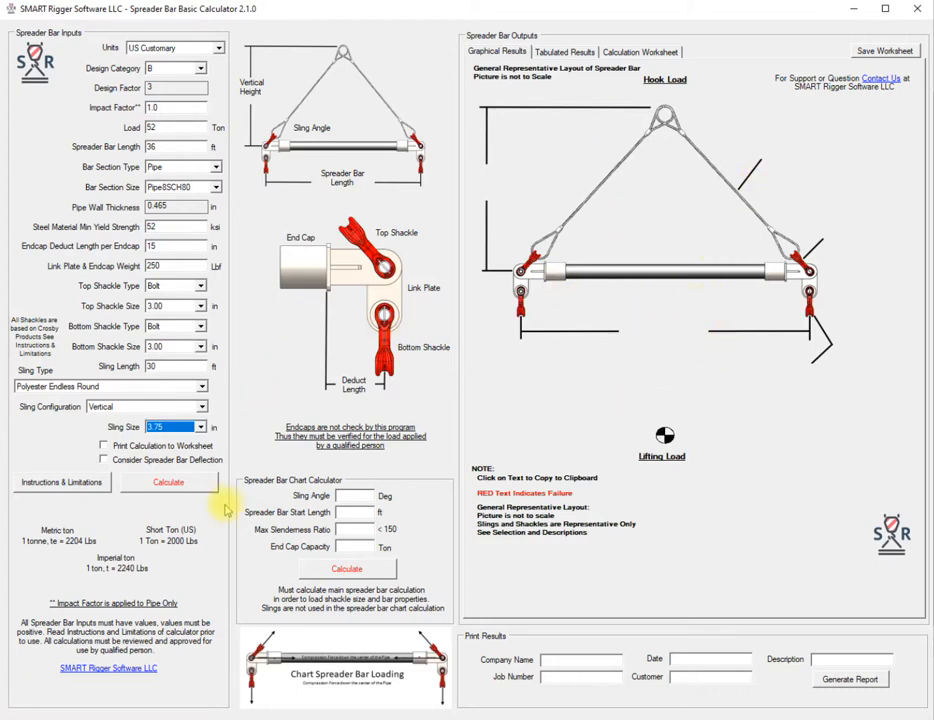
Calculate, showing 107,049.90 lb hook load and the pipe failing at 152.9%.
left_click(168, 482)
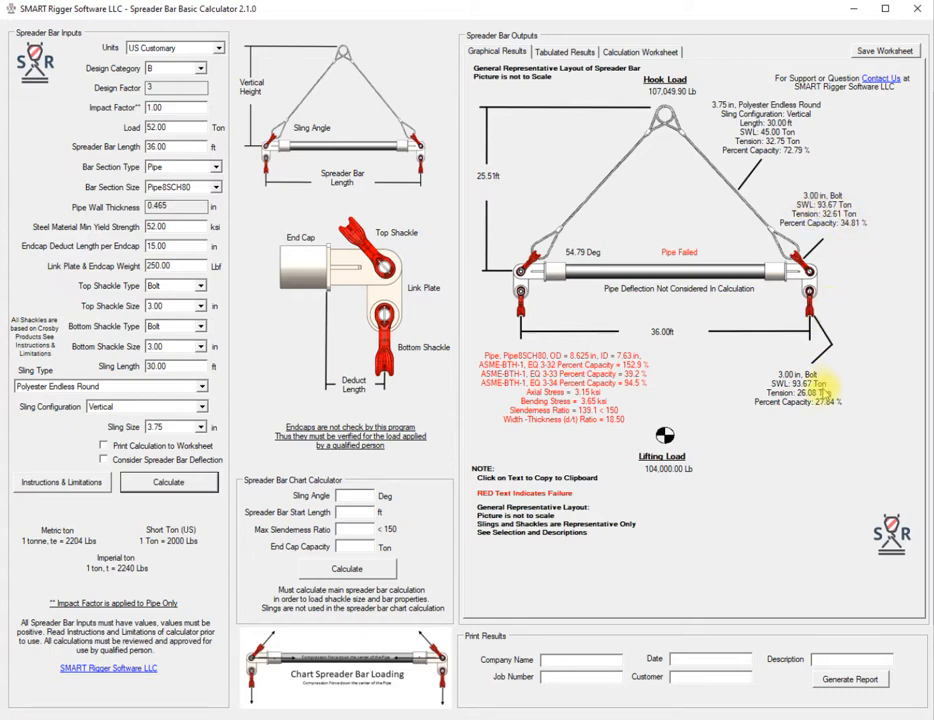
mouse_move(612, 252)
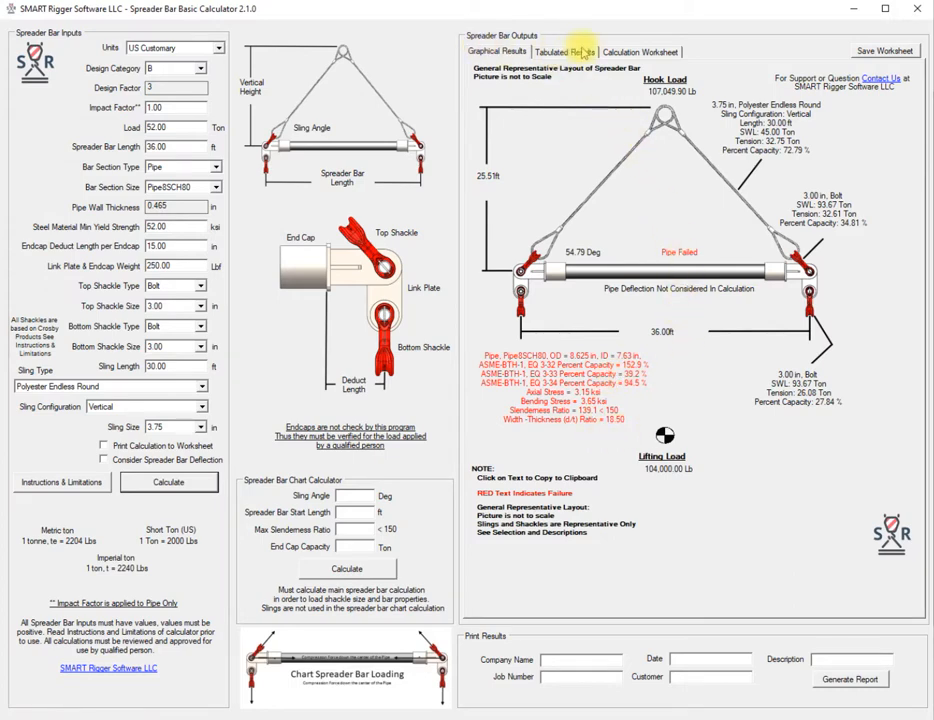
Change the bar section to Pipe8XXS and recalculate, giving 91.1% combined stress.
left_click(563, 51)
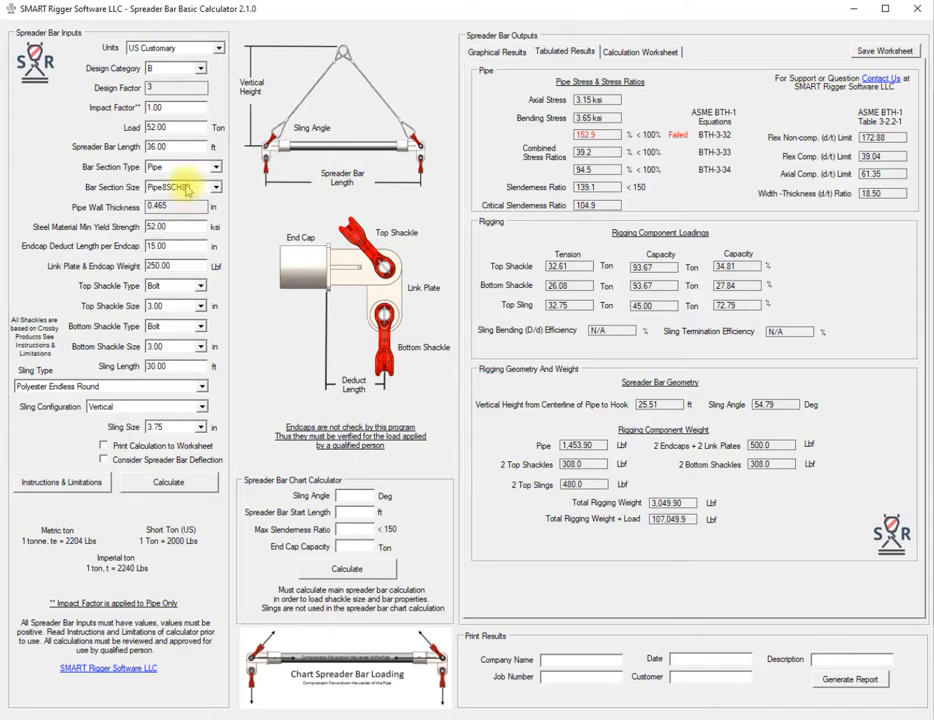
left_click(209, 187)
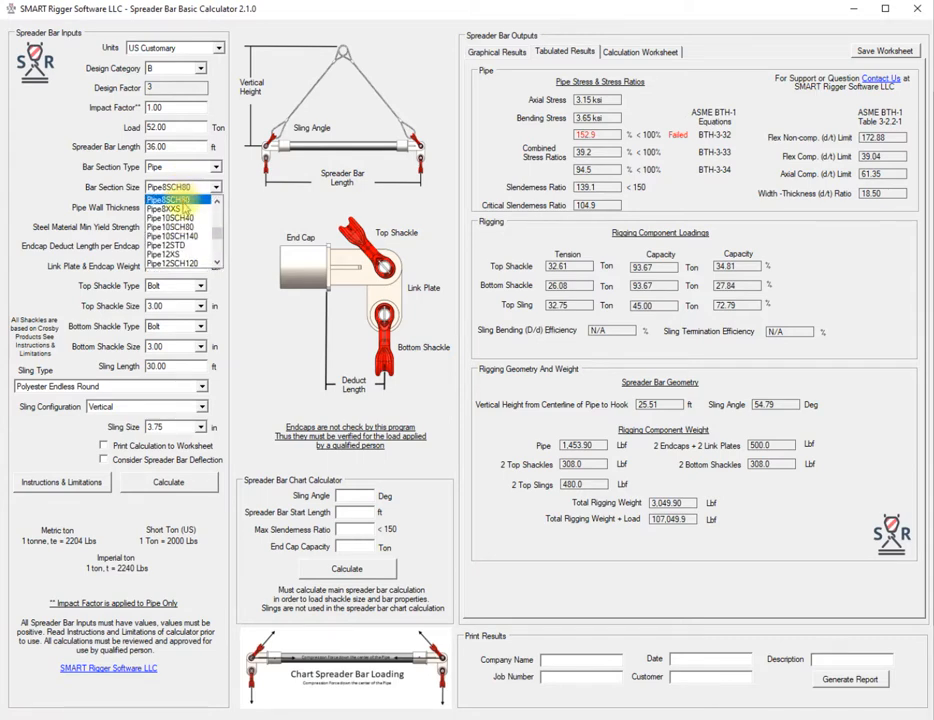
left_click(178, 209)
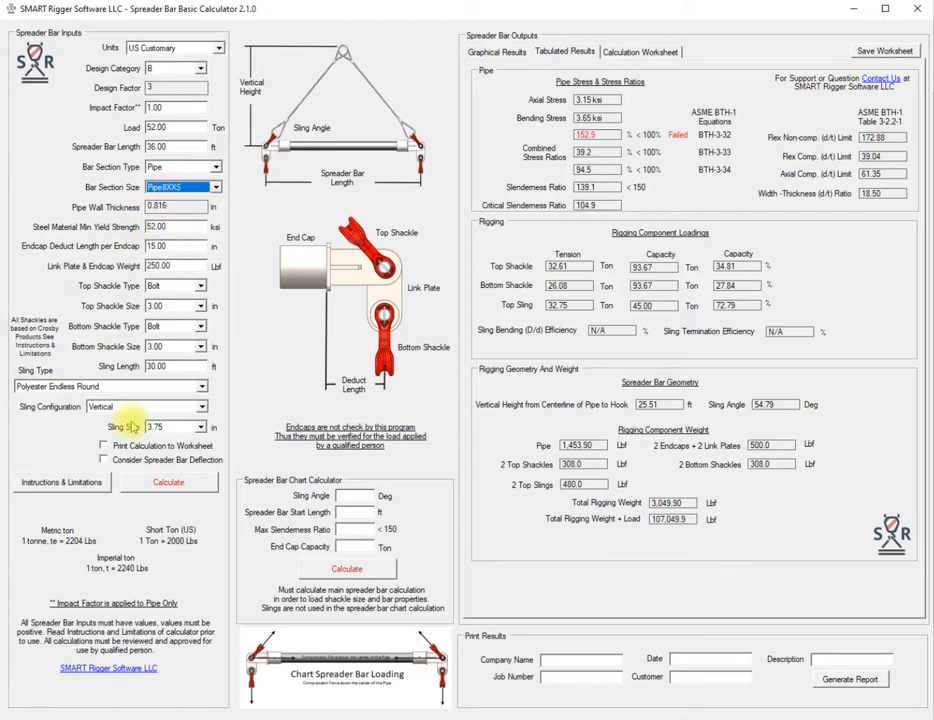
left_click(169, 481)
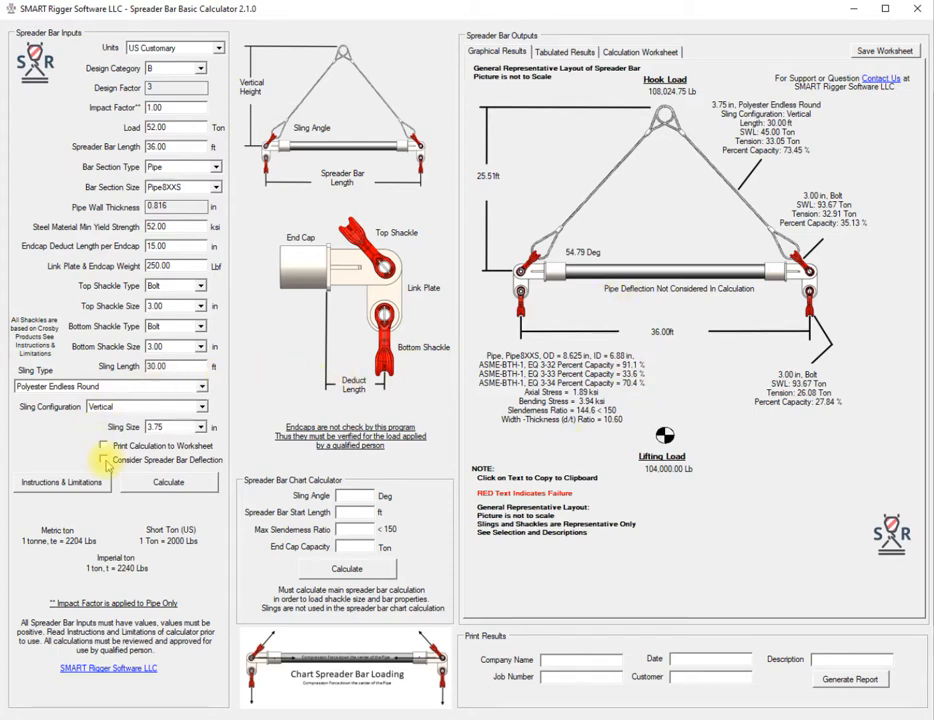
Enable spreader bar deflection and recalculate, giving 0.613 in vertical deflection.
left_click(106, 464)
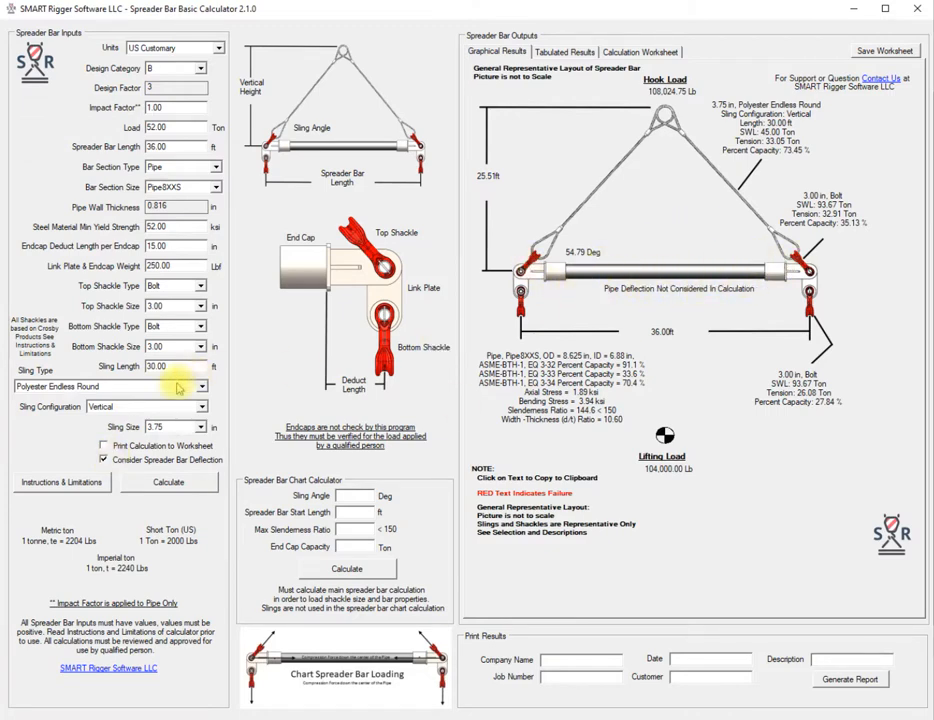
left_click(168, 482)
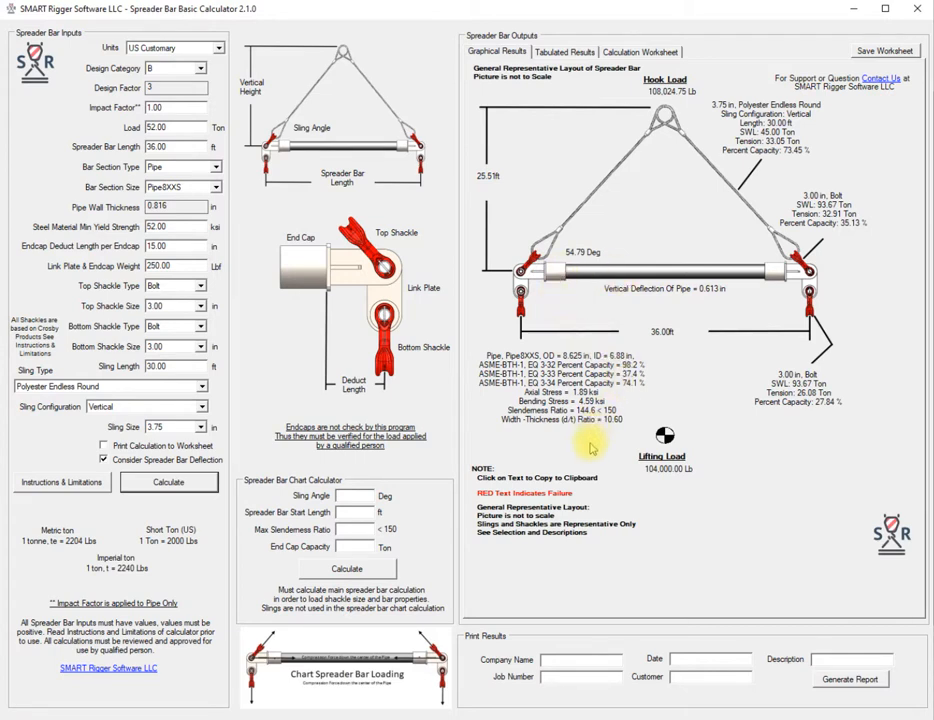
mouse_move(589, 461)
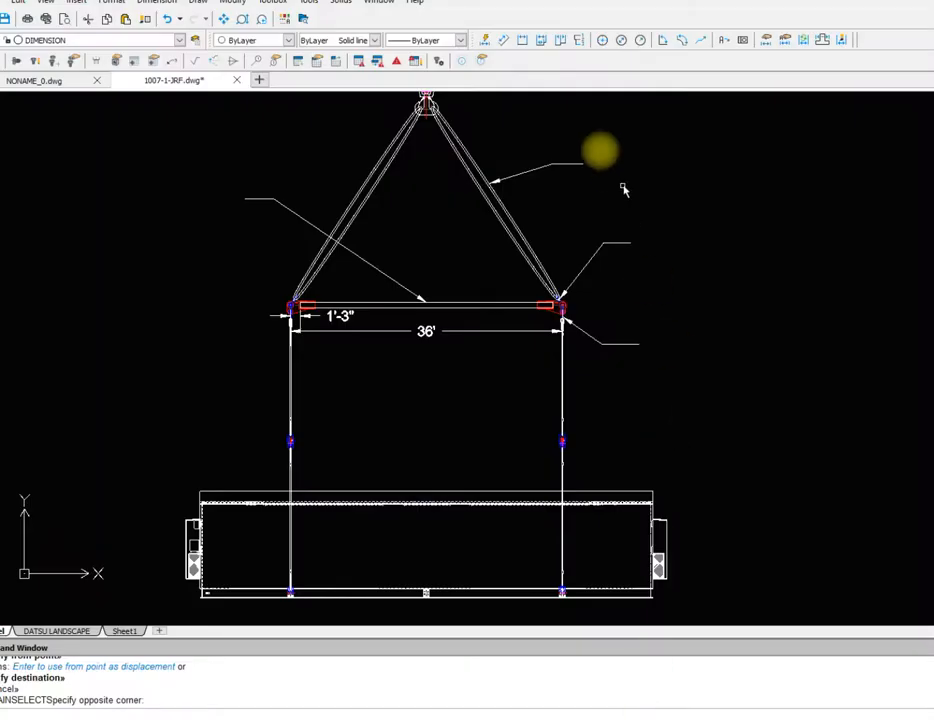
Paste the copied bottom shackle results into the spreader bar drawing.
right_click(618, 162)
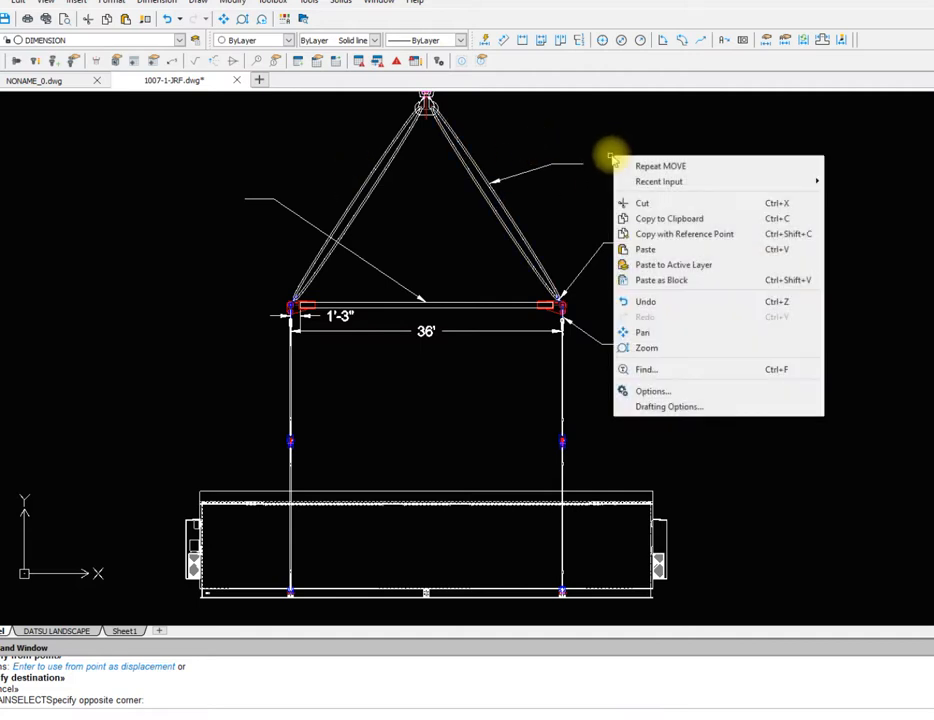
left_click(644, 249)
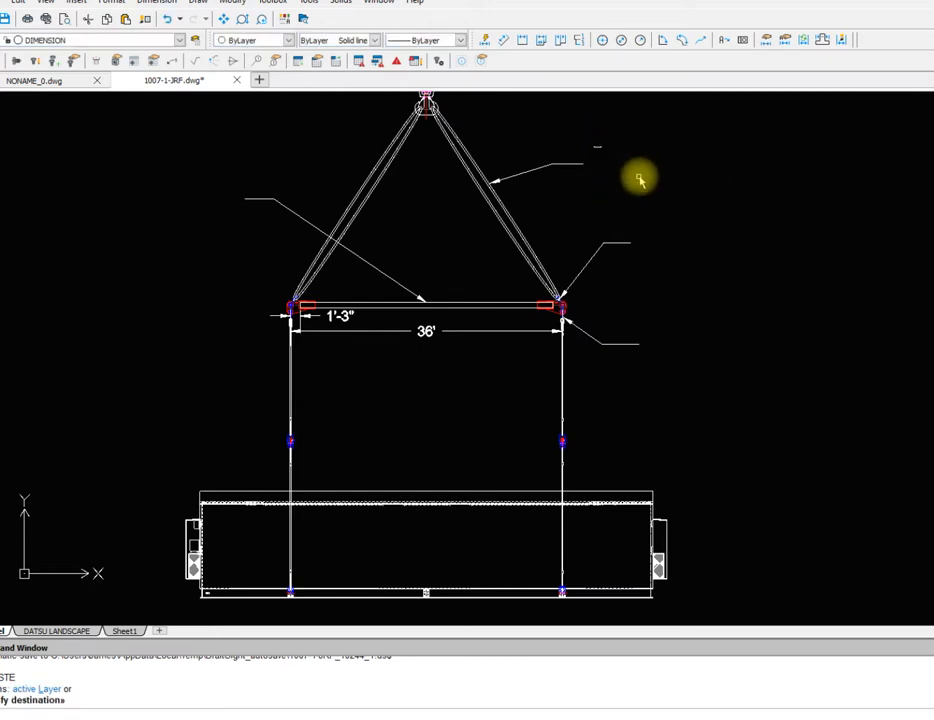
mouse_move(350, 95)
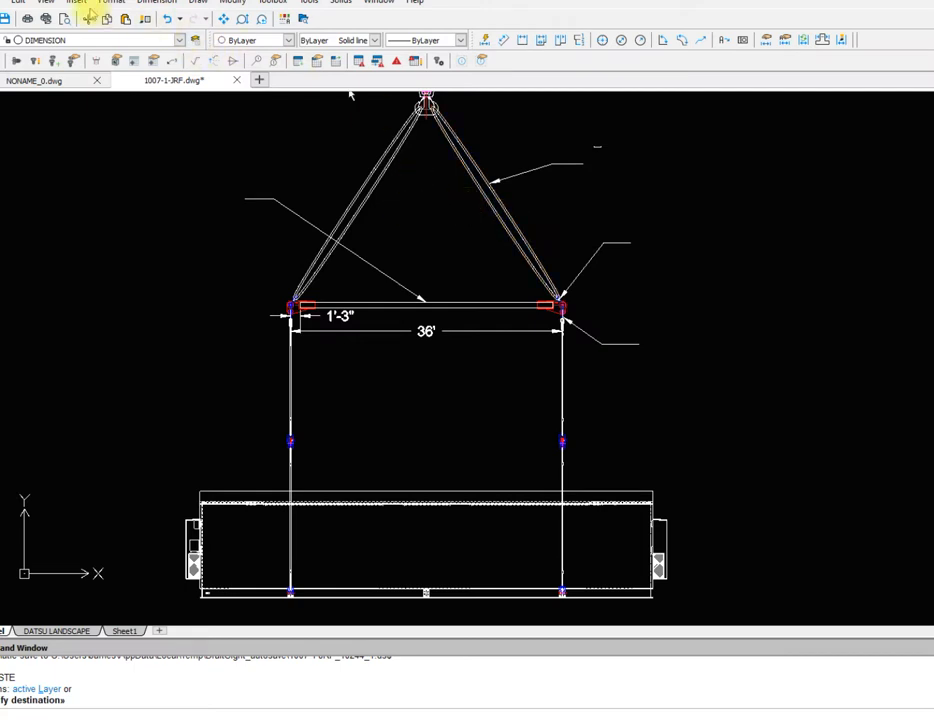
mouse_move(145, 22)
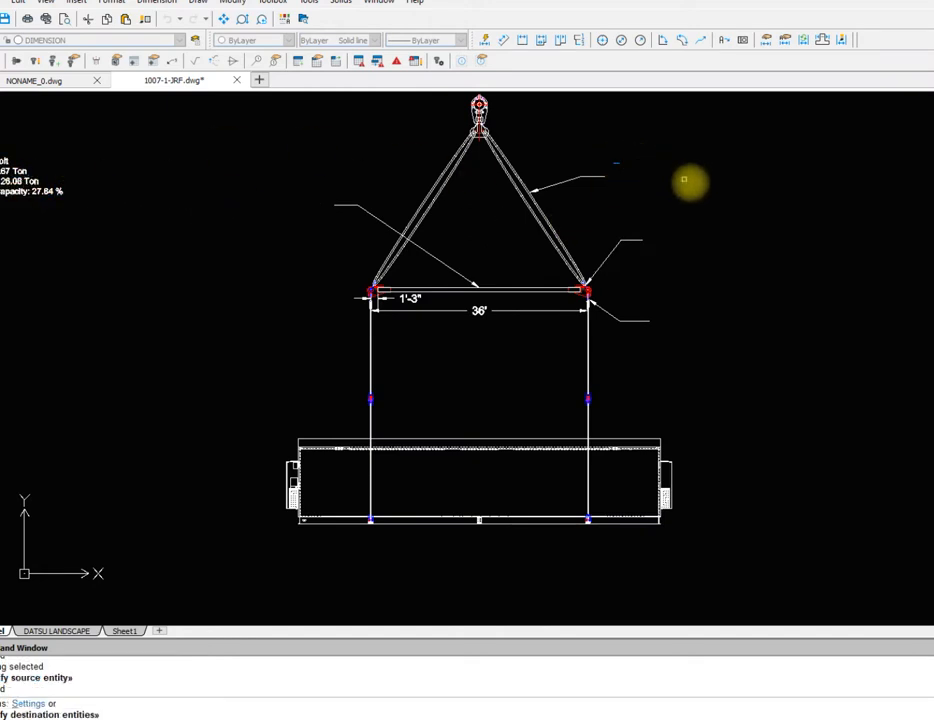
Paste the sling and shackle result notes and match text formatting with Property Painter.
right_click(698, 197)
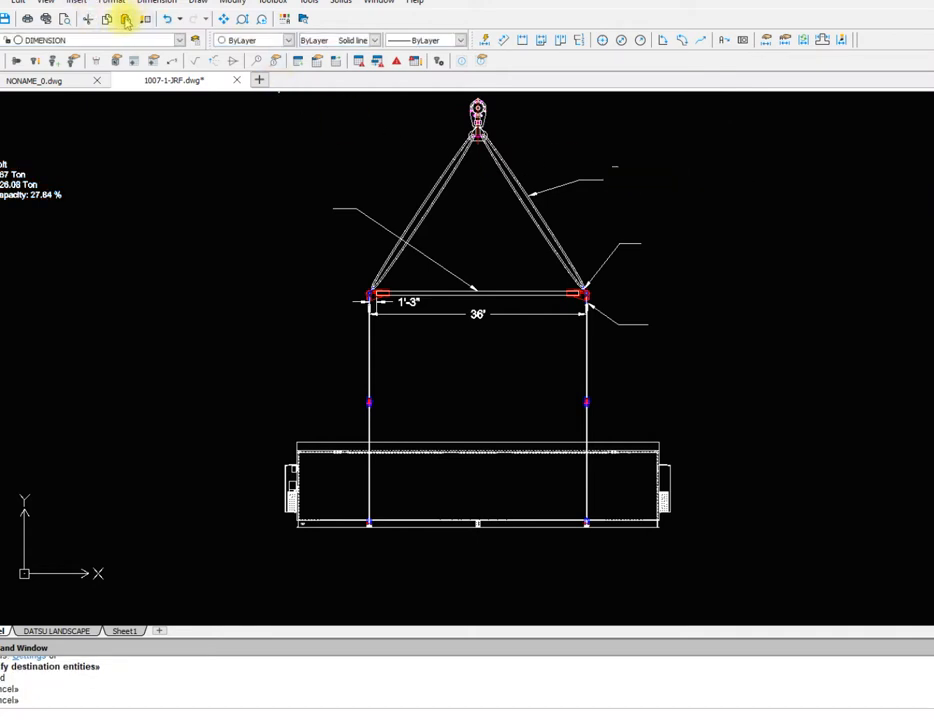
mouse_move(122, 22)
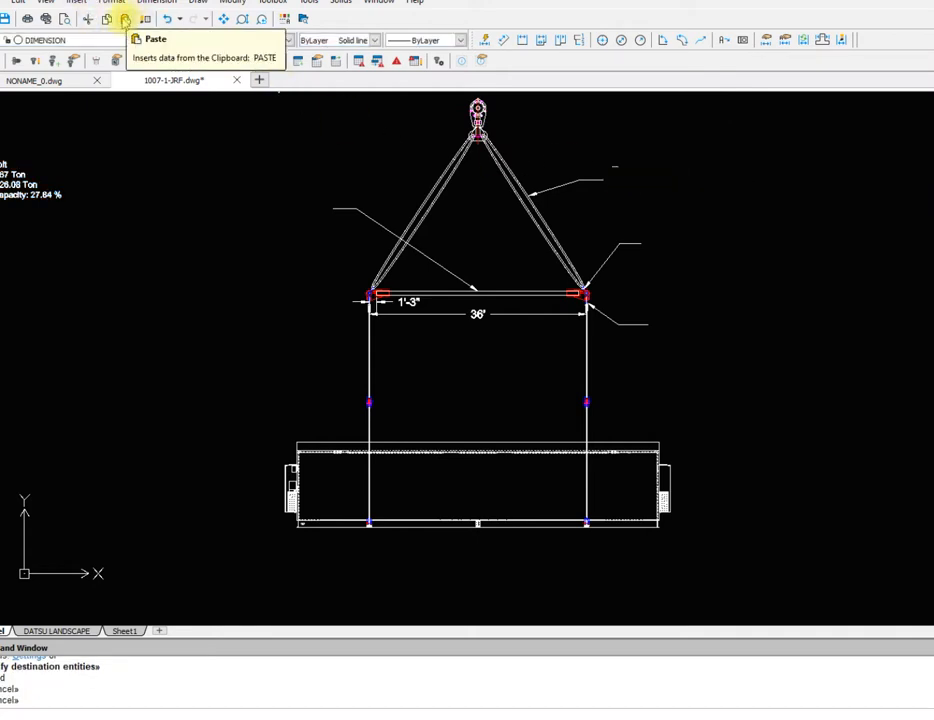
mouse_move(146, 20)
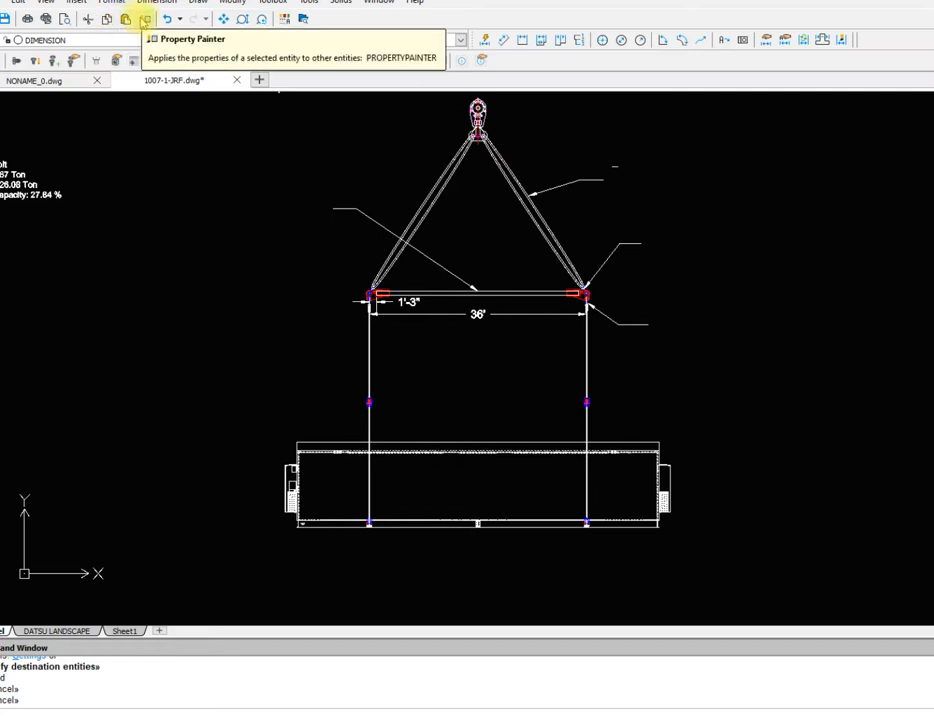
left_click(147, 25)
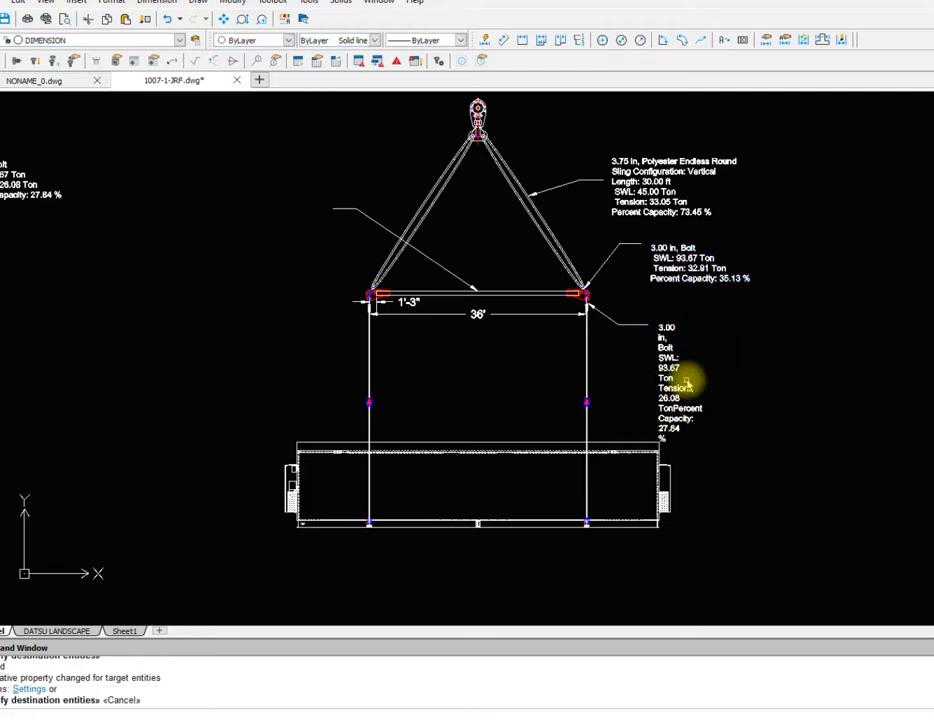
Reflow the narrow bottom 3.00 in bolt shackle note to match the other notes.
left_click(678, 423)
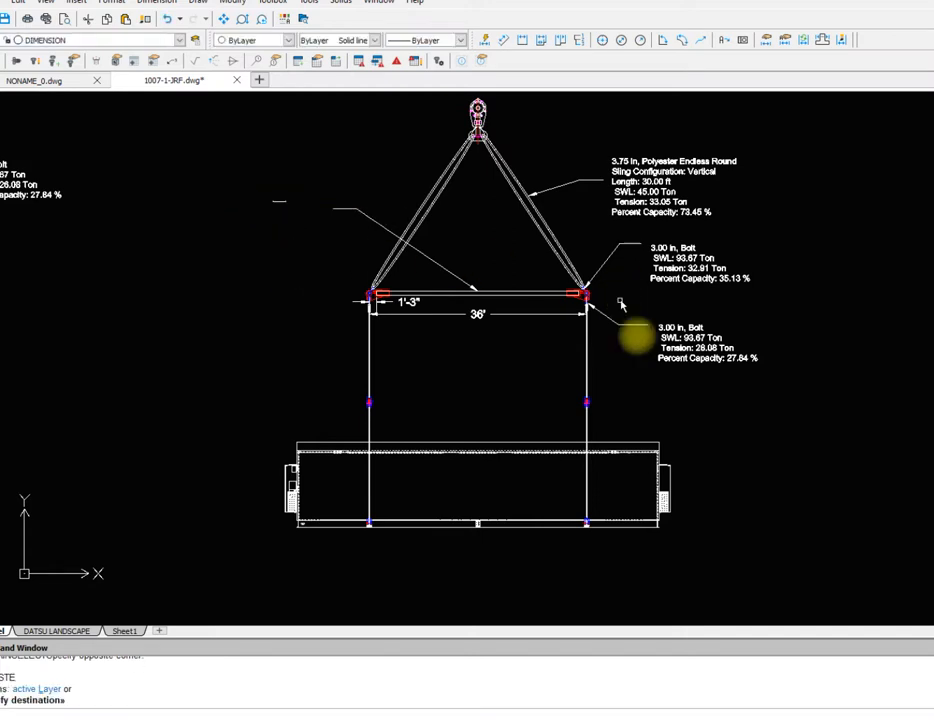
mouse_move(152, 22)
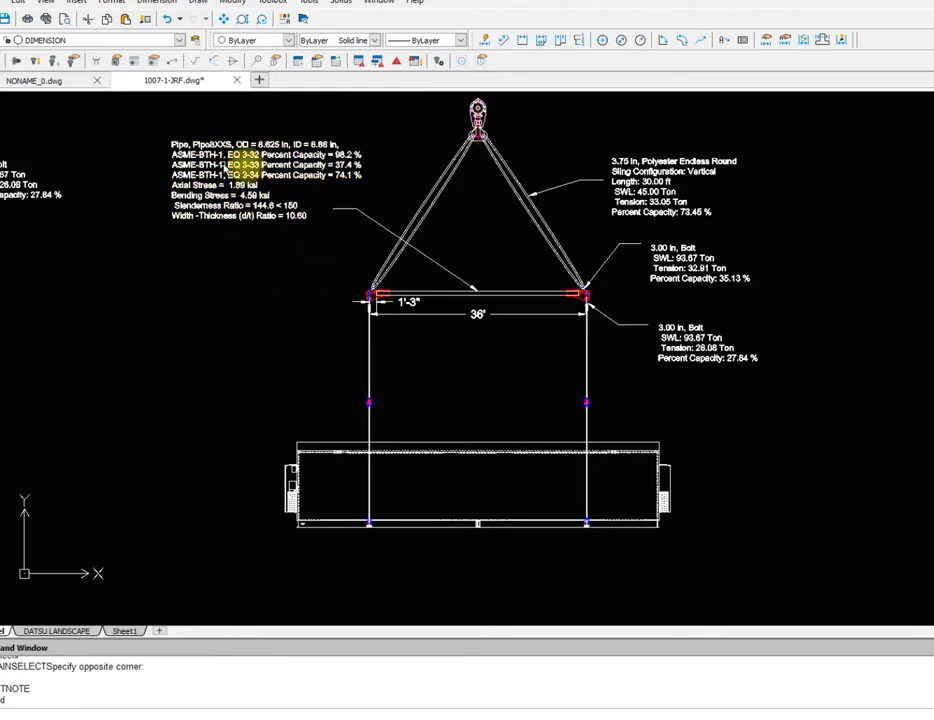
mouse_move(635, 143)
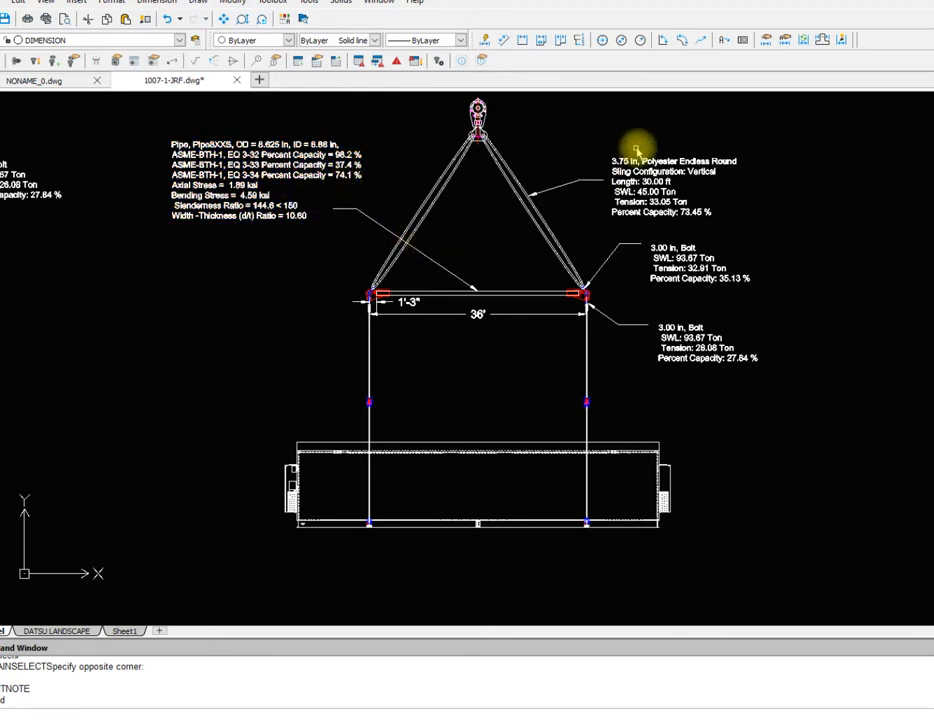
mouse_move(750, 270)
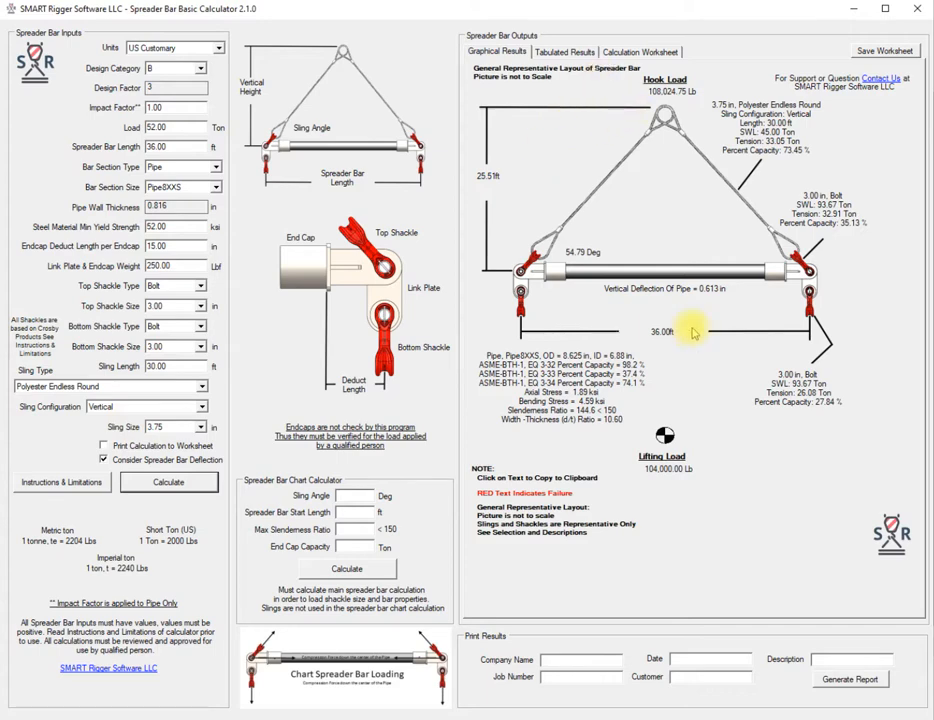
mouse_move(616, 163)
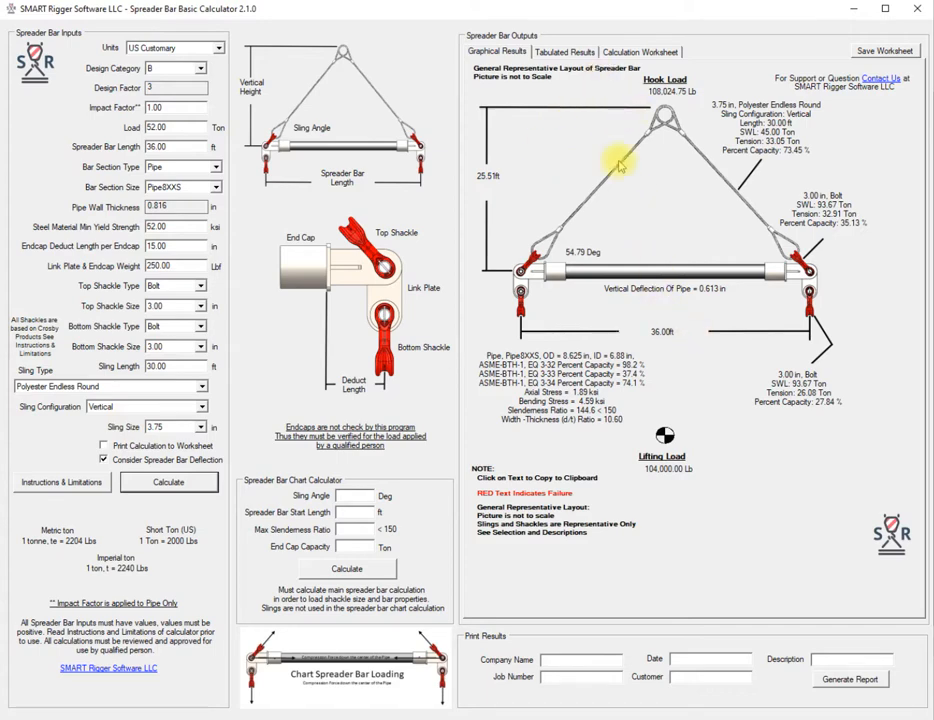
Show the Pipe8XXS deflection-inclusive results on the Tabulated Results tab.
left_click(566, 51)
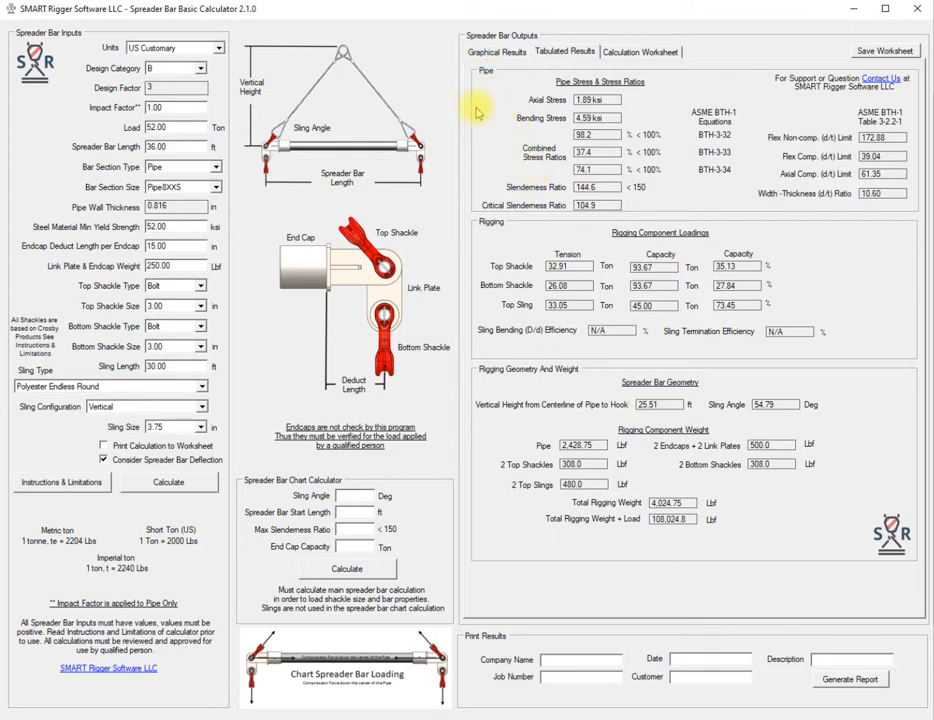
mouse_move(525, 472)
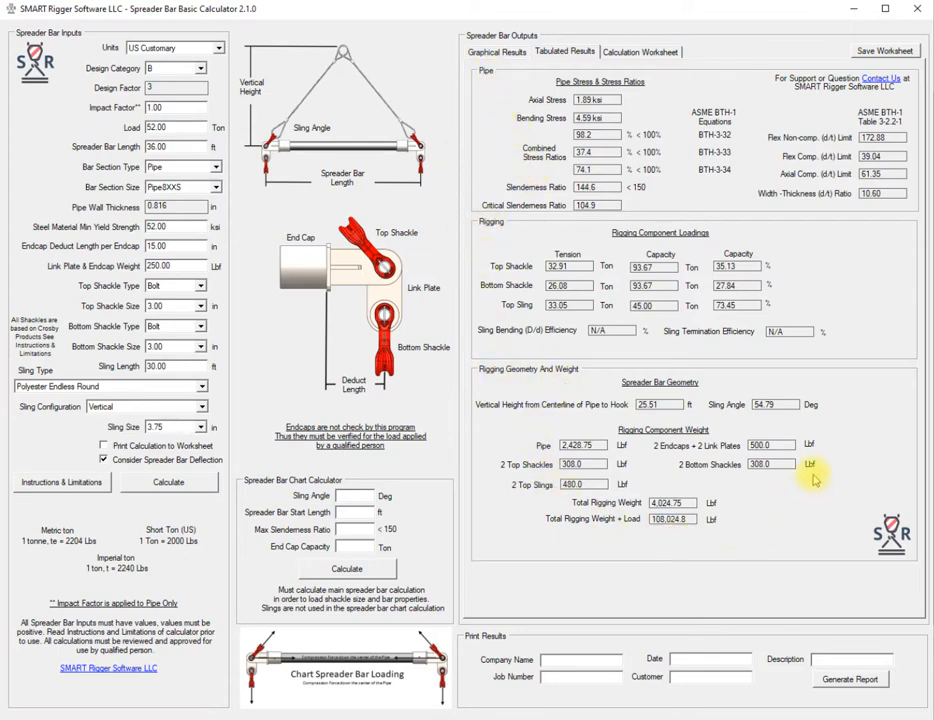
mouse_move(693, 80)
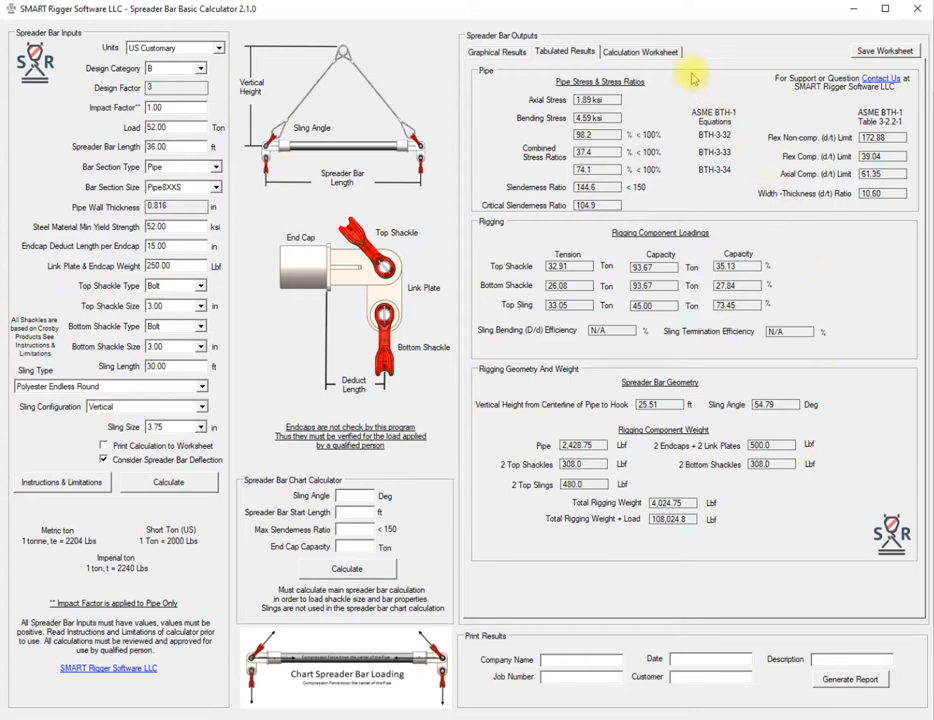
Print the full calculation to the worksheet and scroll through inputs, loads and stress ratios.
left_click(643, 51)
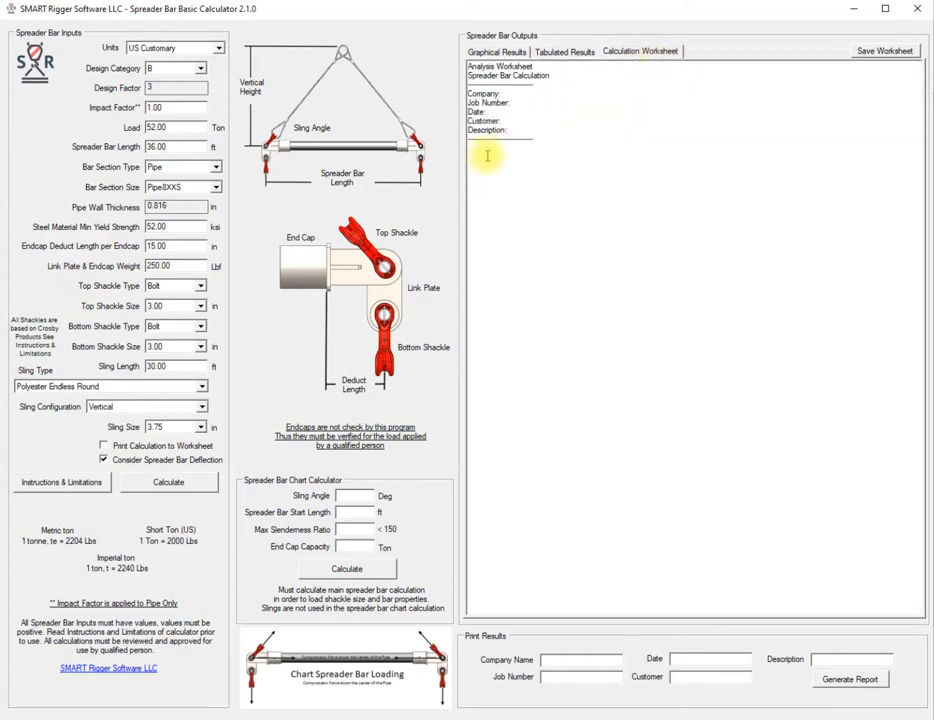
mouse_move(497, 261)
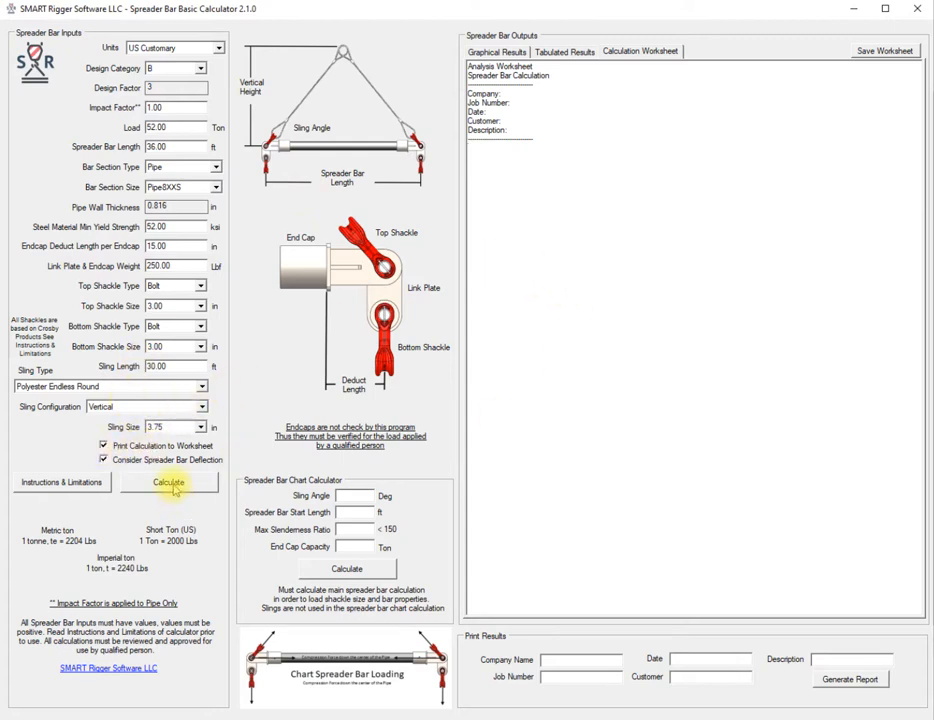
left_click(170, 481)
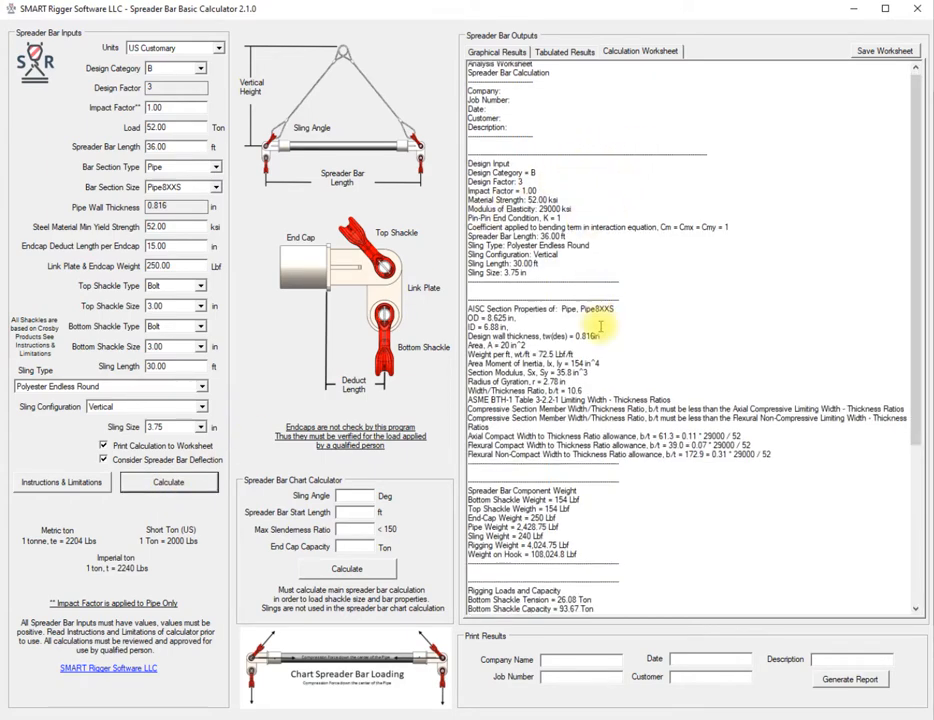
scroll("down", 3)
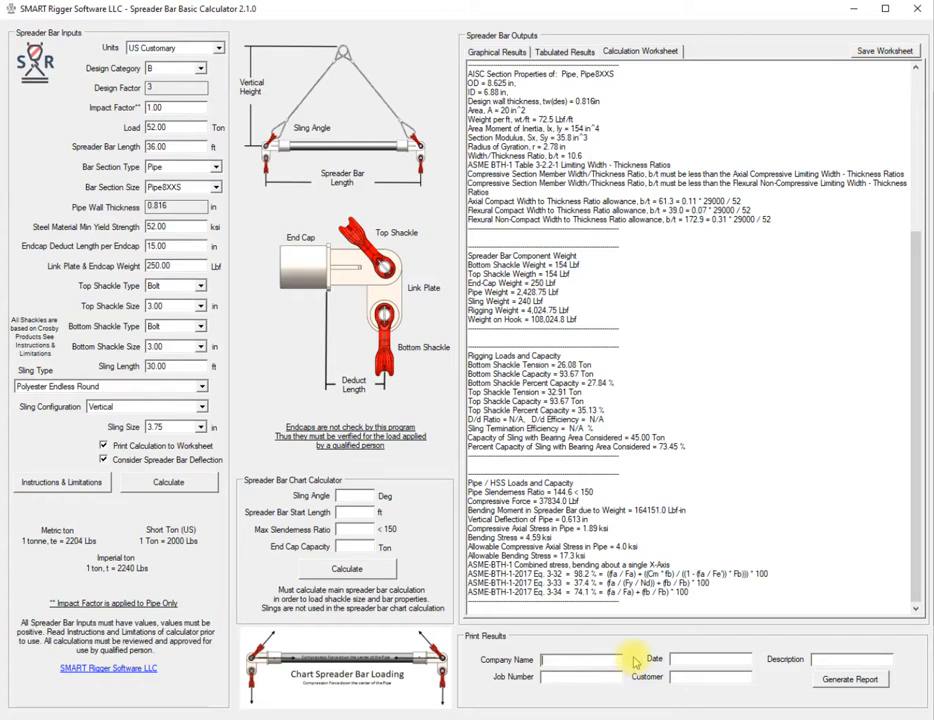
Enter ABC, 01/01/2019, Building Lift, job 123456 and customer XYZ, then generate the report.
type("ABI")
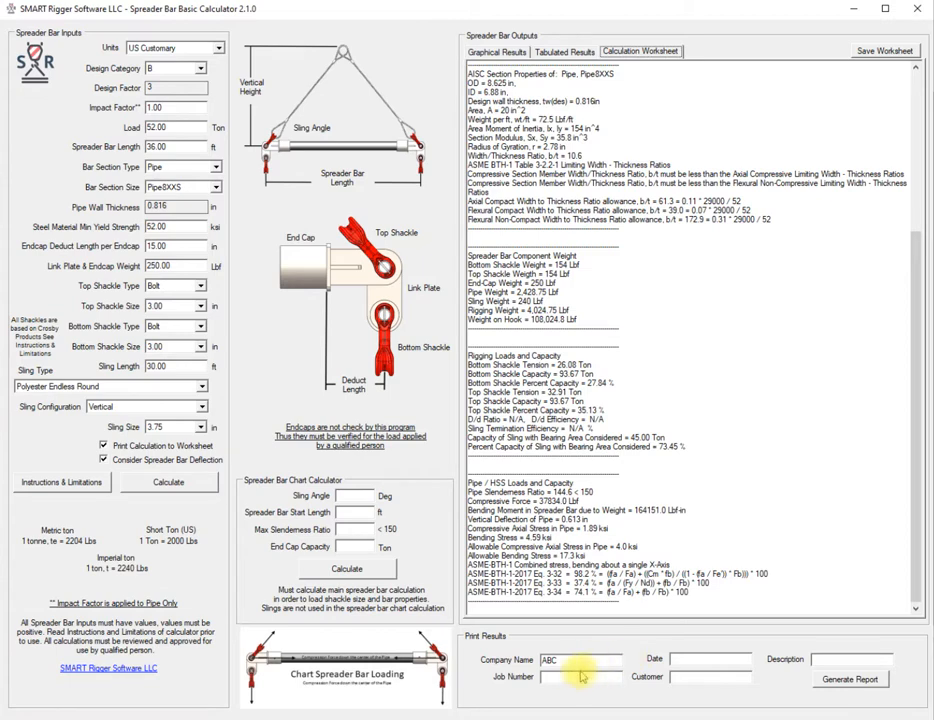
mouse_move(735, 632)
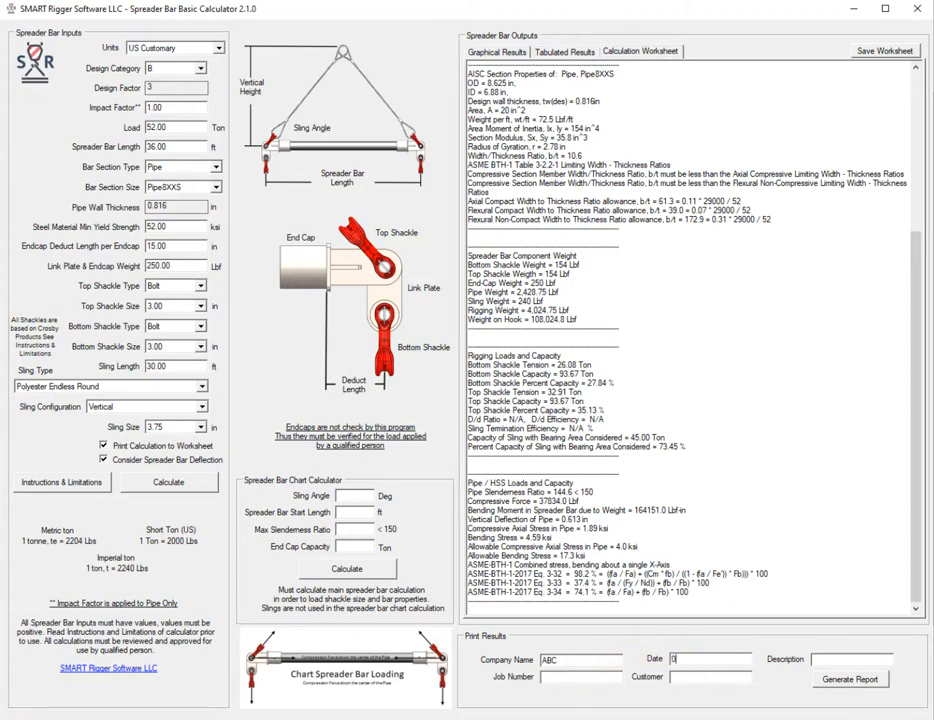
type("01/01/2019")
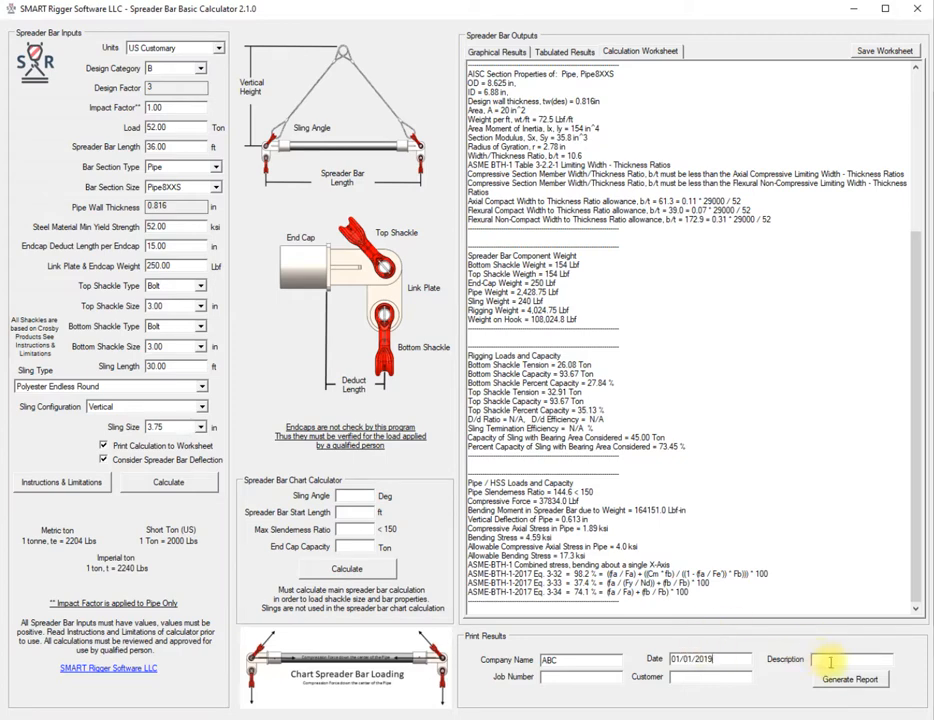
type("Ve")
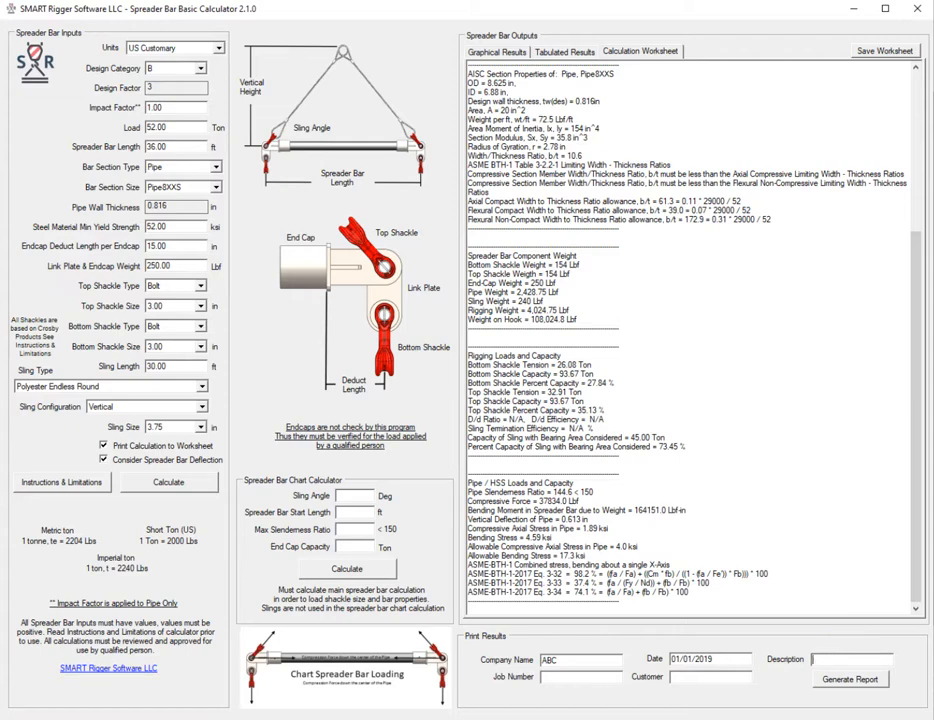
type("Building Lift")
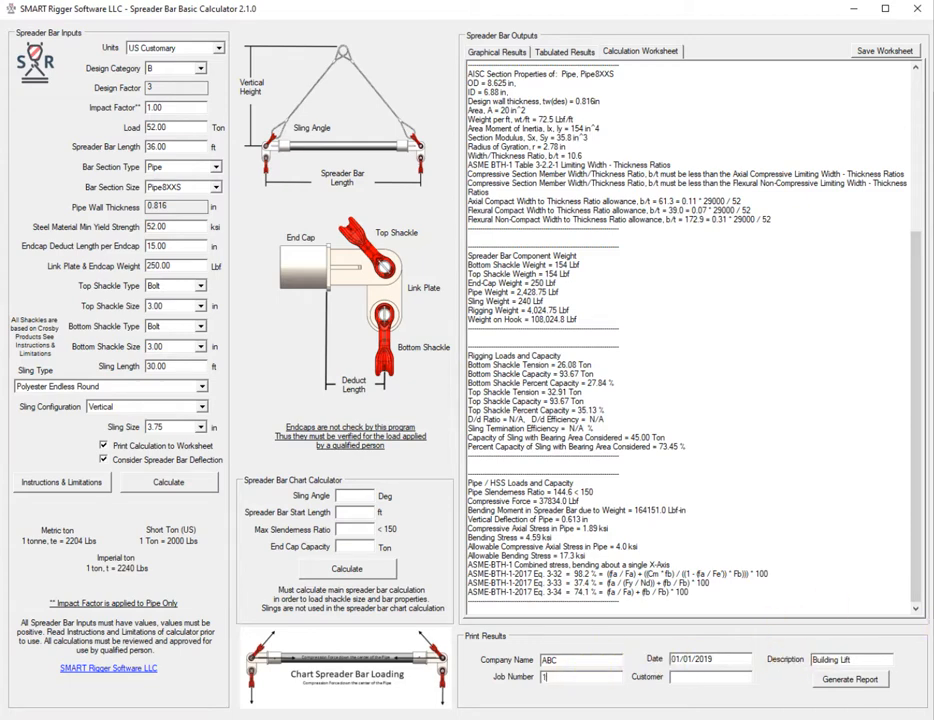
type("123456")
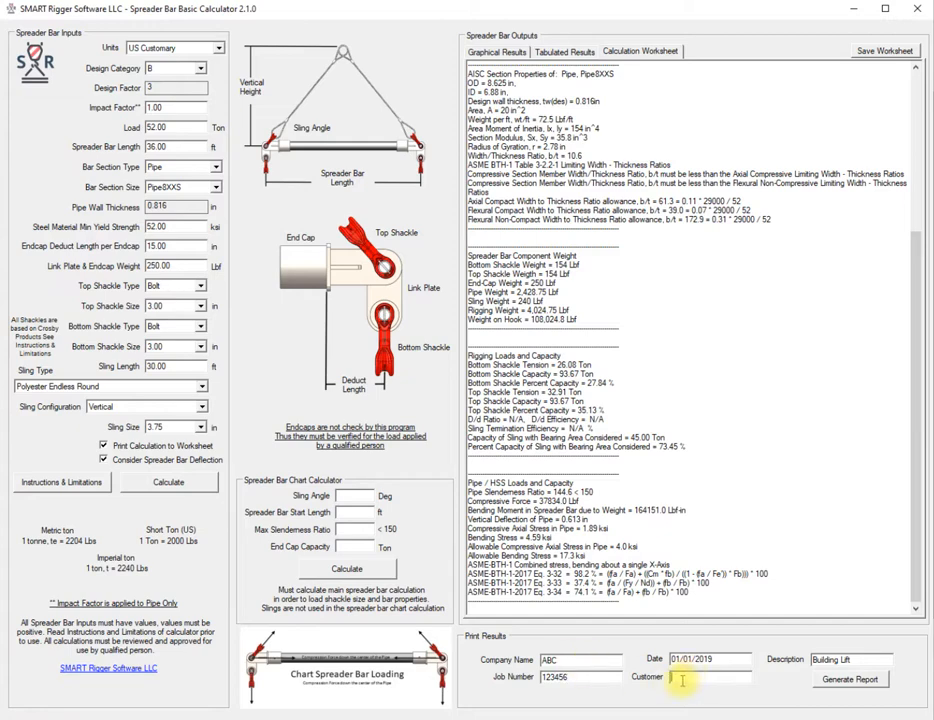
type("XYZ")
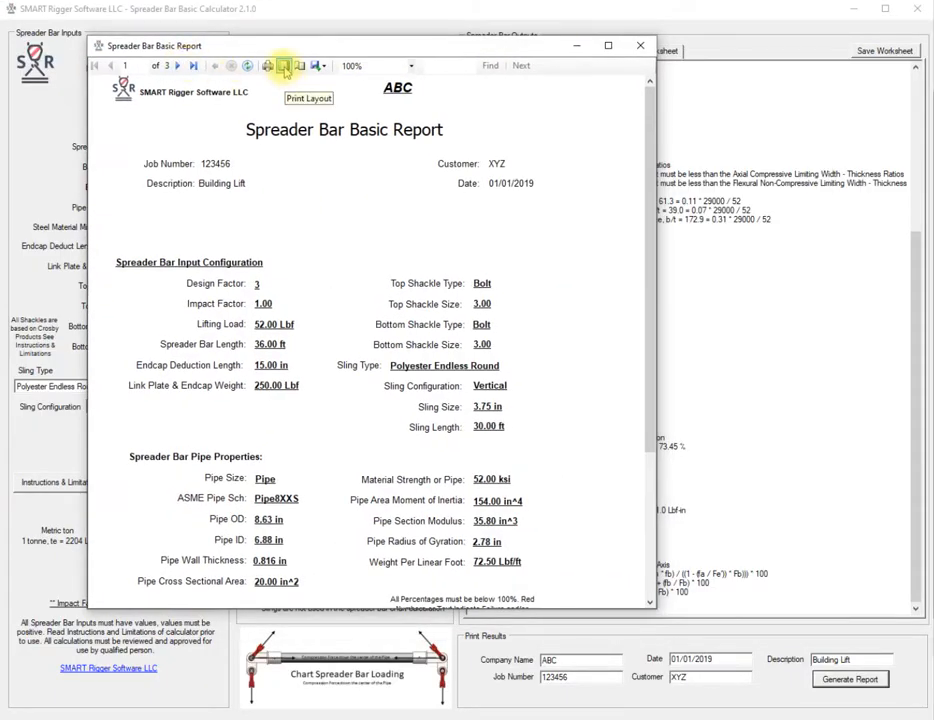
Page through the report's three pages in Print Layout, then close the viewer.
left_click(283, 65)
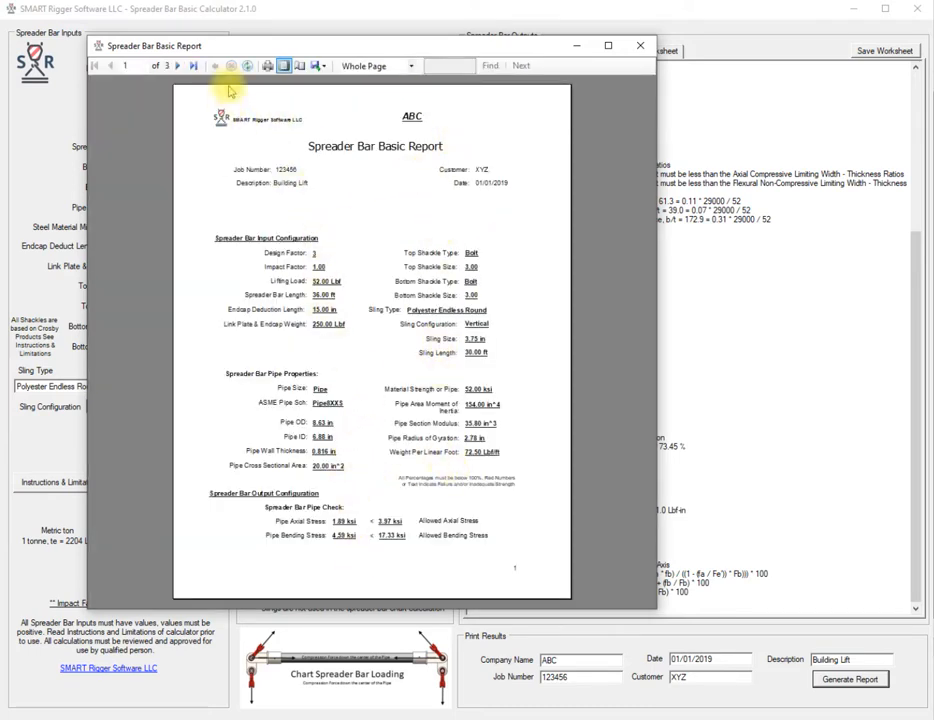
left_click(158, 64)
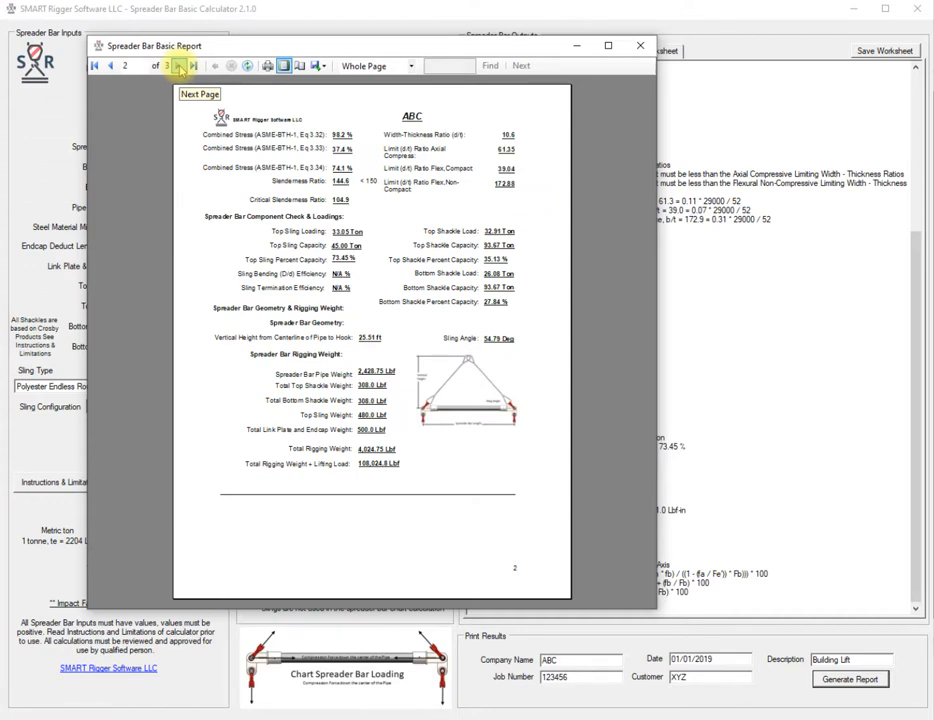
left_click(161, 66)
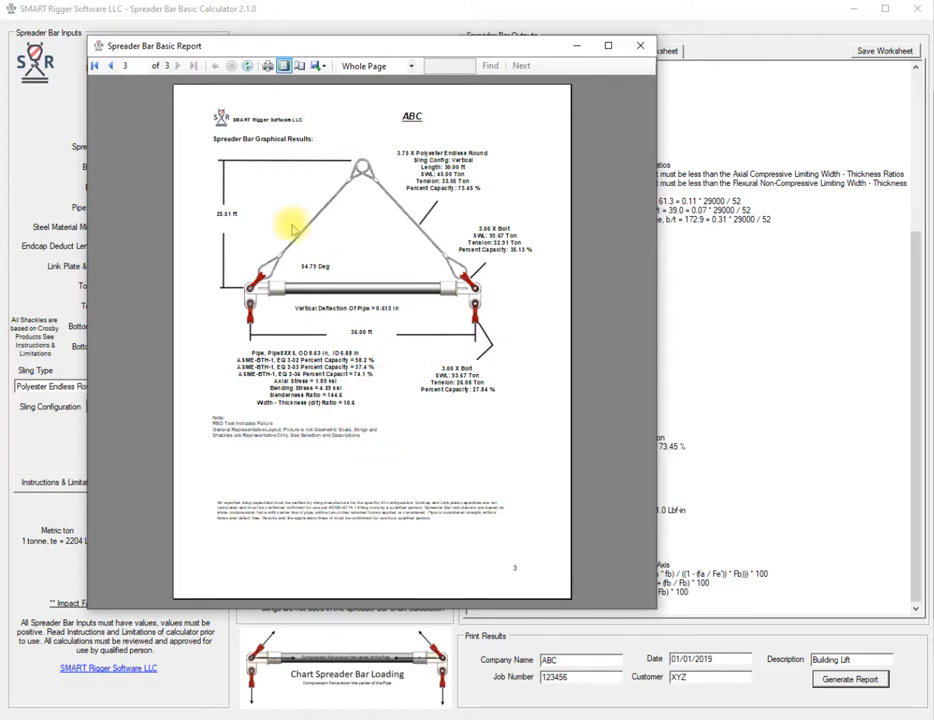
mouse_move(323, 66)
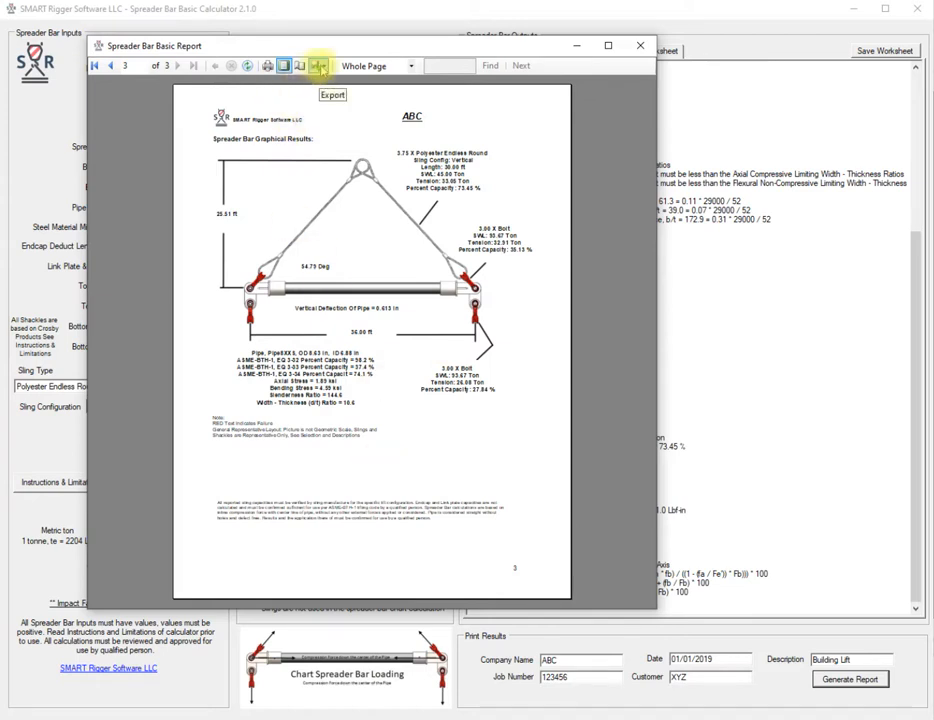
left_click(325, 65)
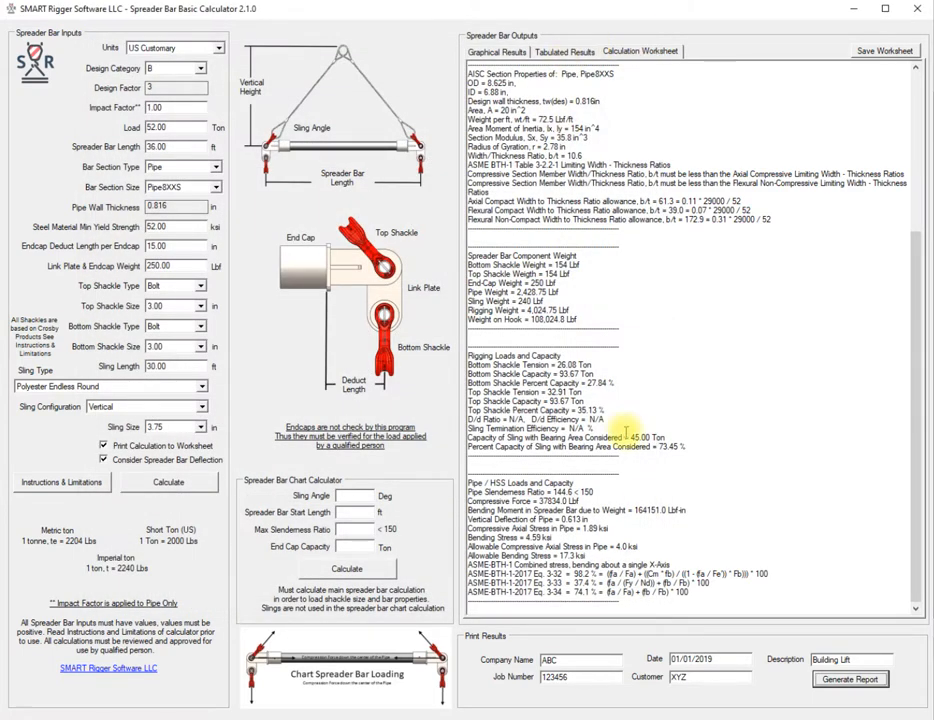
Switch to Tabulated Results and back to the now-blank Calculation Worksheet.
left_click(567, 51)
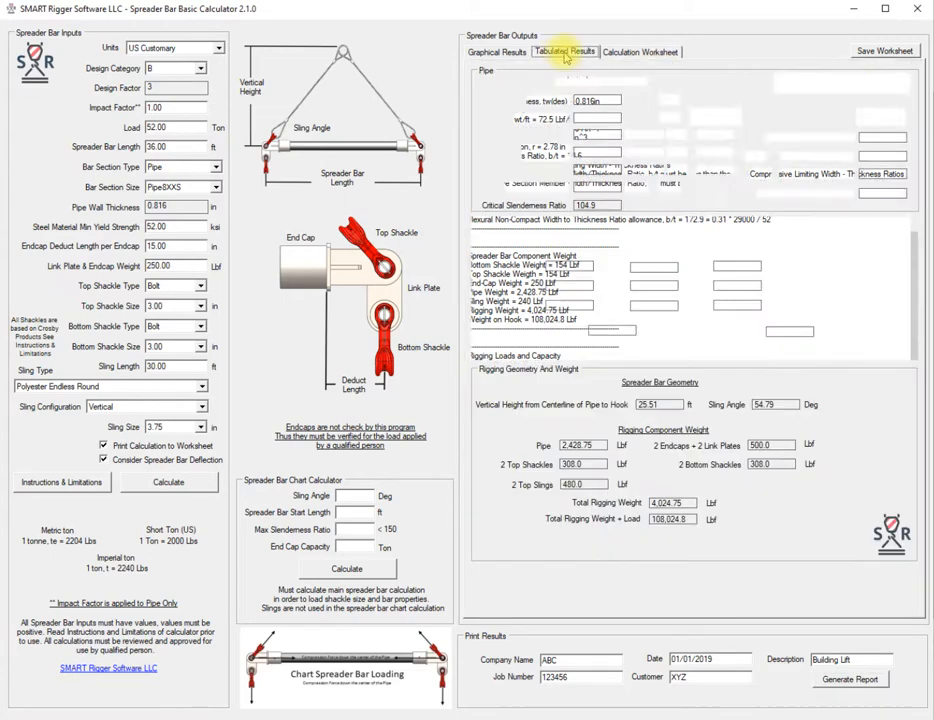
left_click(644, 51)
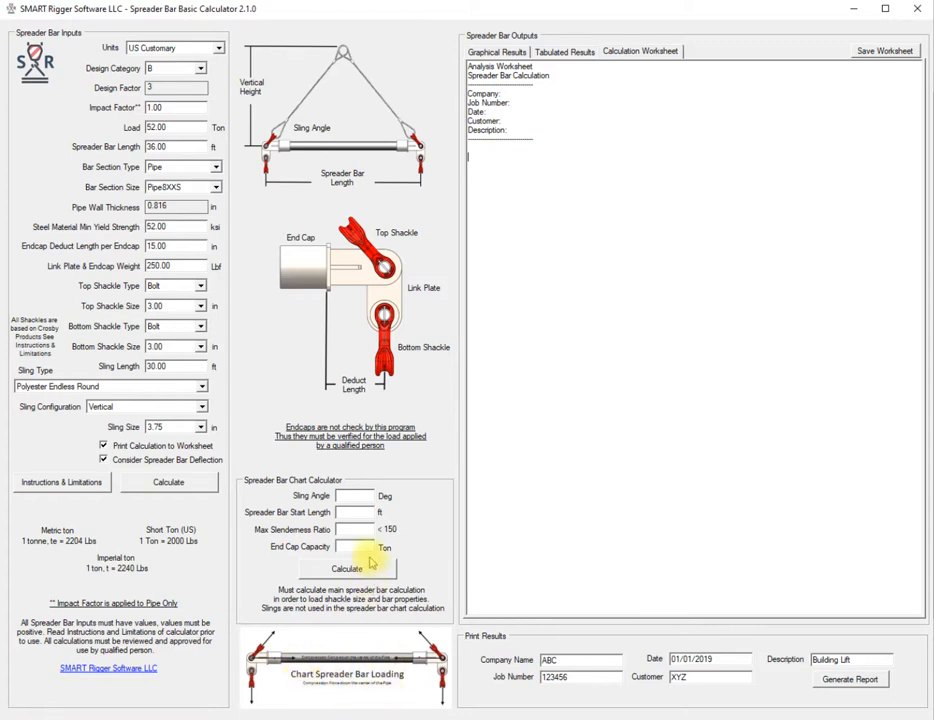
mouse_move(365, 536)
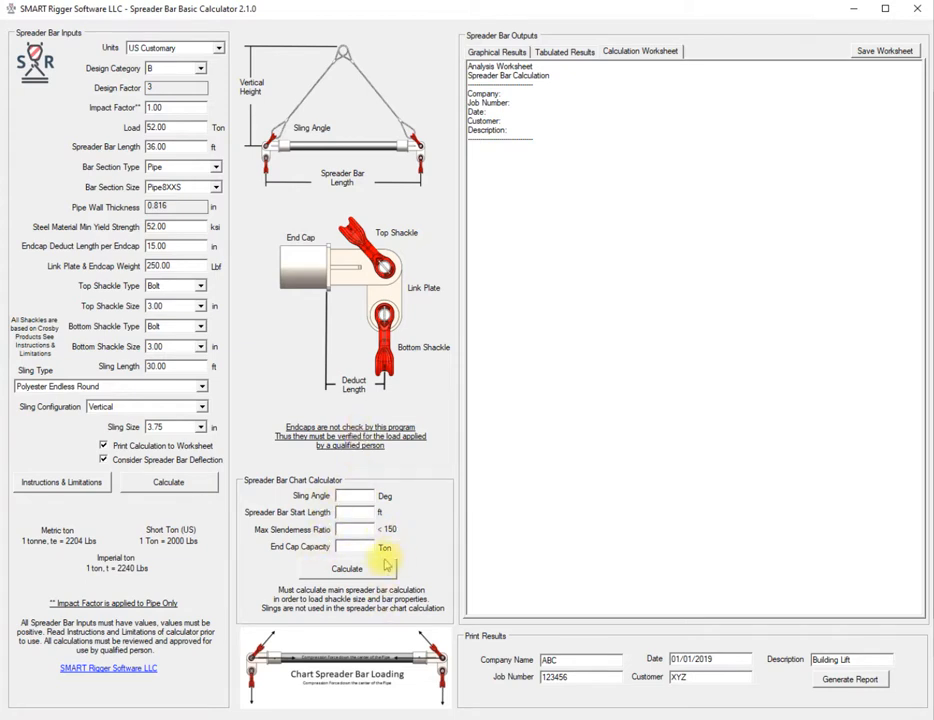
mouse_move(370, 592)
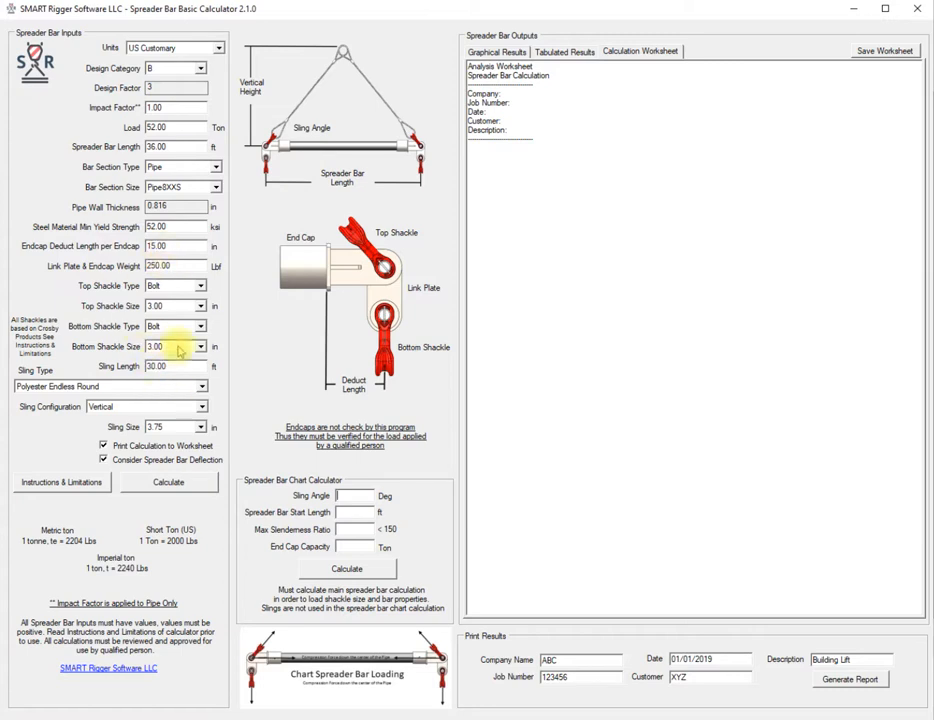
Enter sling angle 60, start length 4 ft, slenderness 150 and end cap capacity 85 tons.
left_click(170, 266)
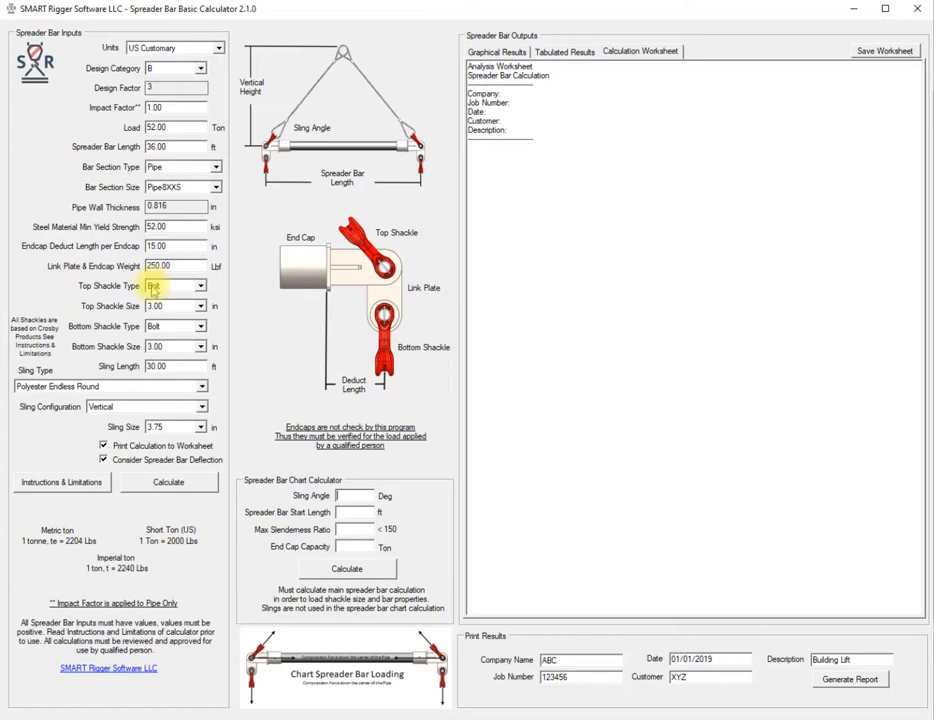
left_click(175, 286)
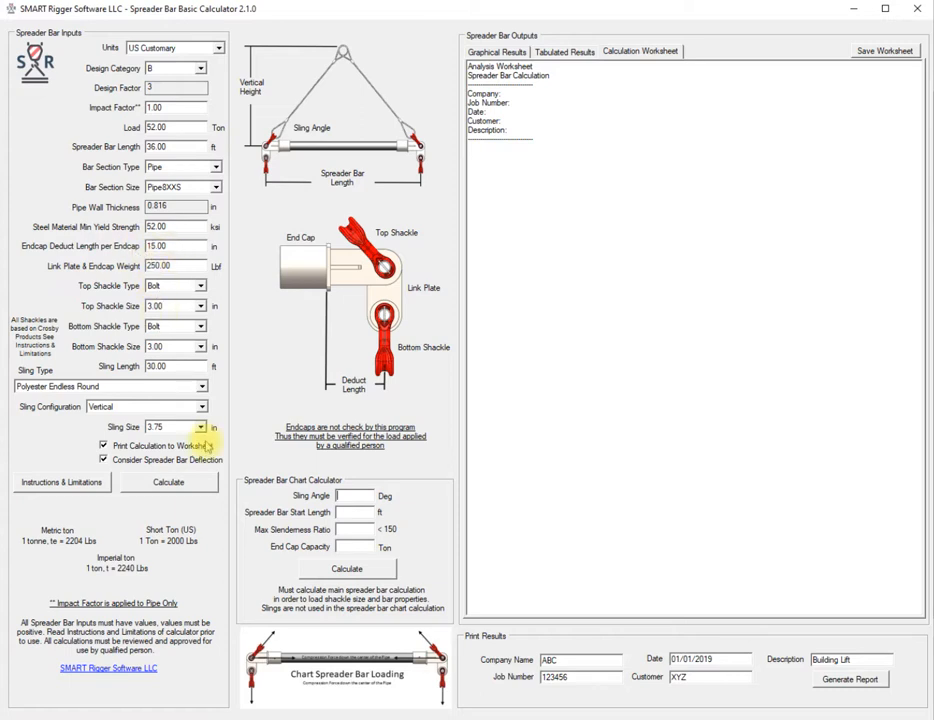
mouse_move(198, 495)
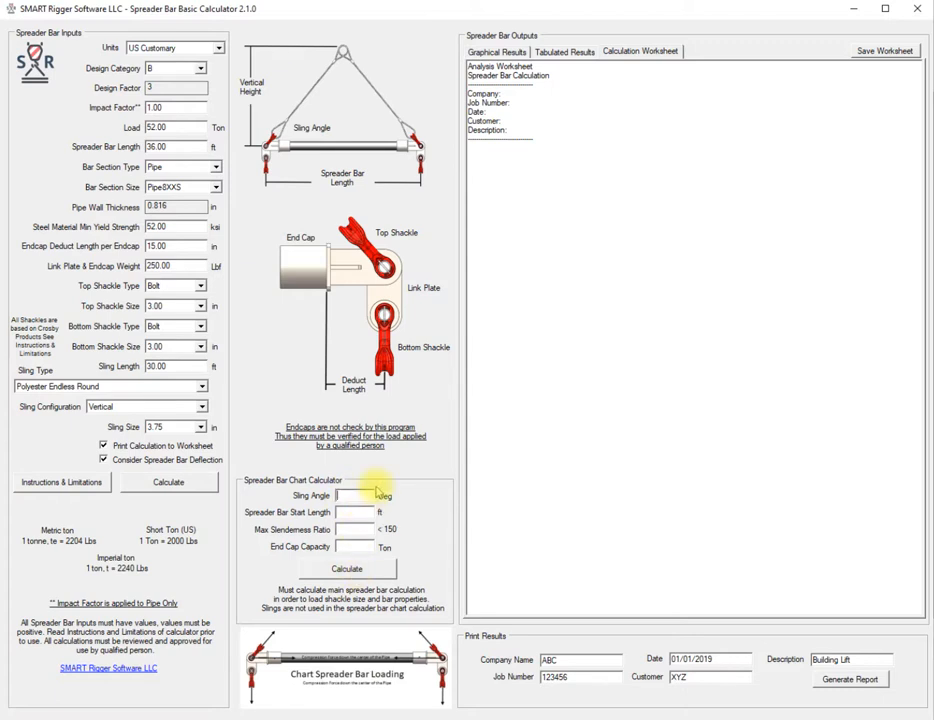
type("60")
left_click(354, 511)
type("4")
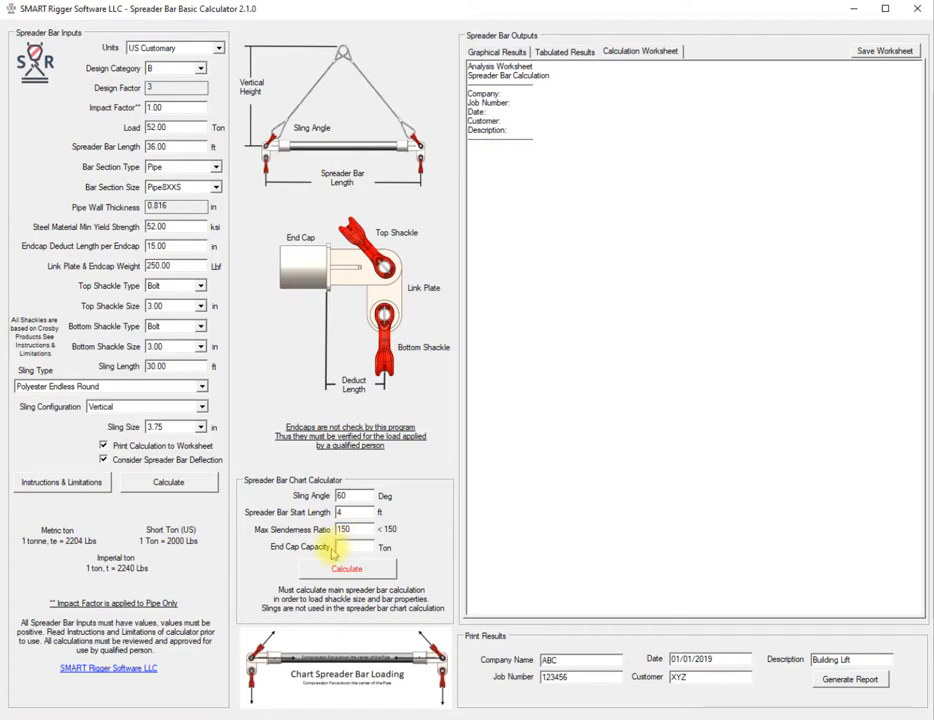
left_click(355, 548)
type("85")
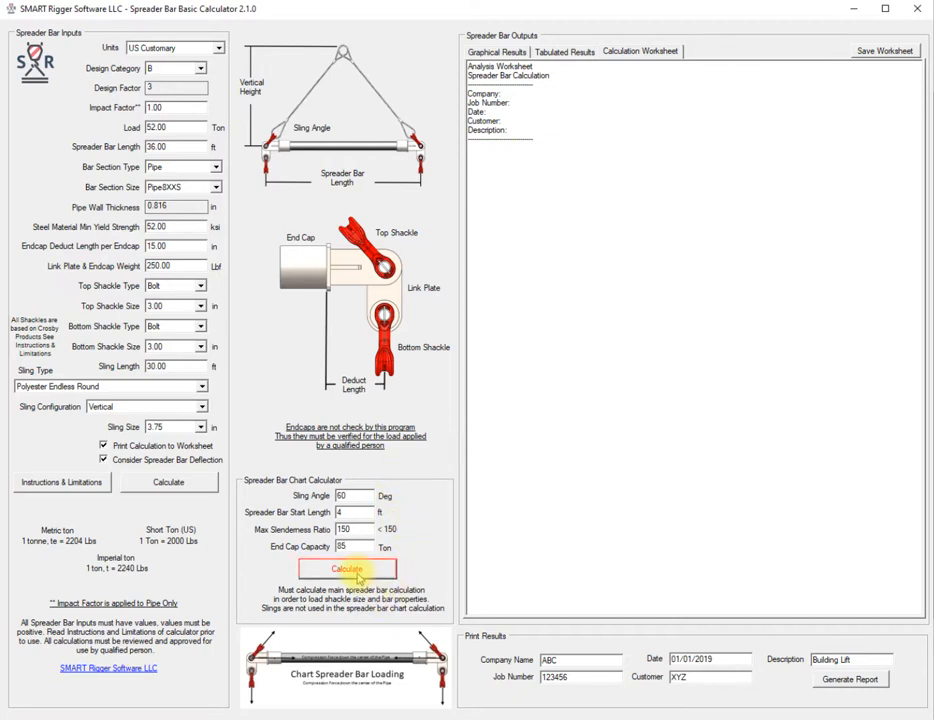
Calculate the chart listing capacities for bar lengths from 4 to 37 ft.
left_click(347, 568)
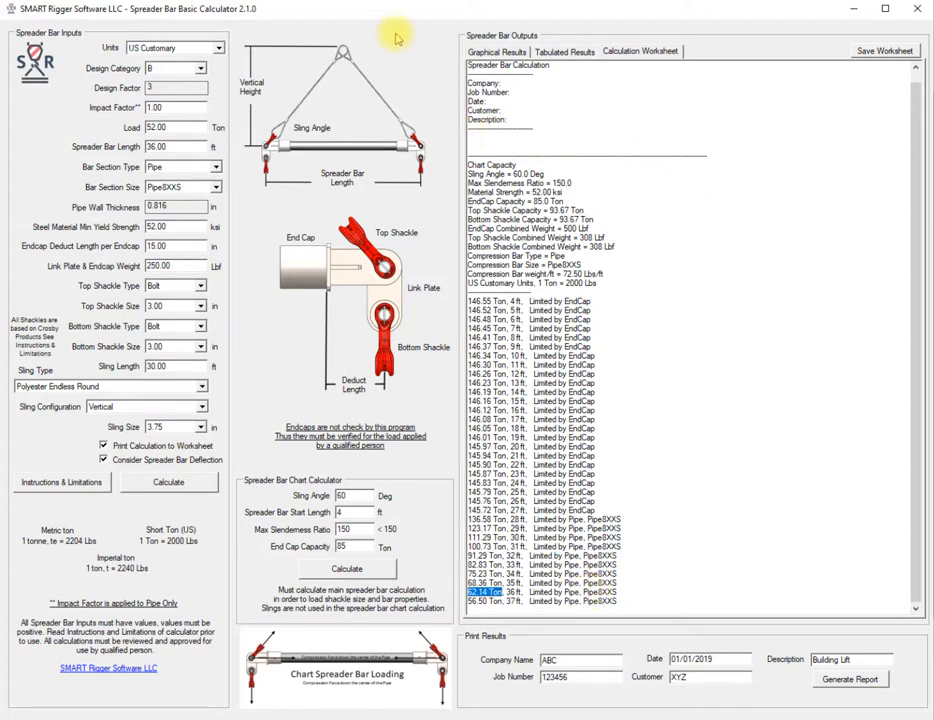
mouse_move(148, 22)
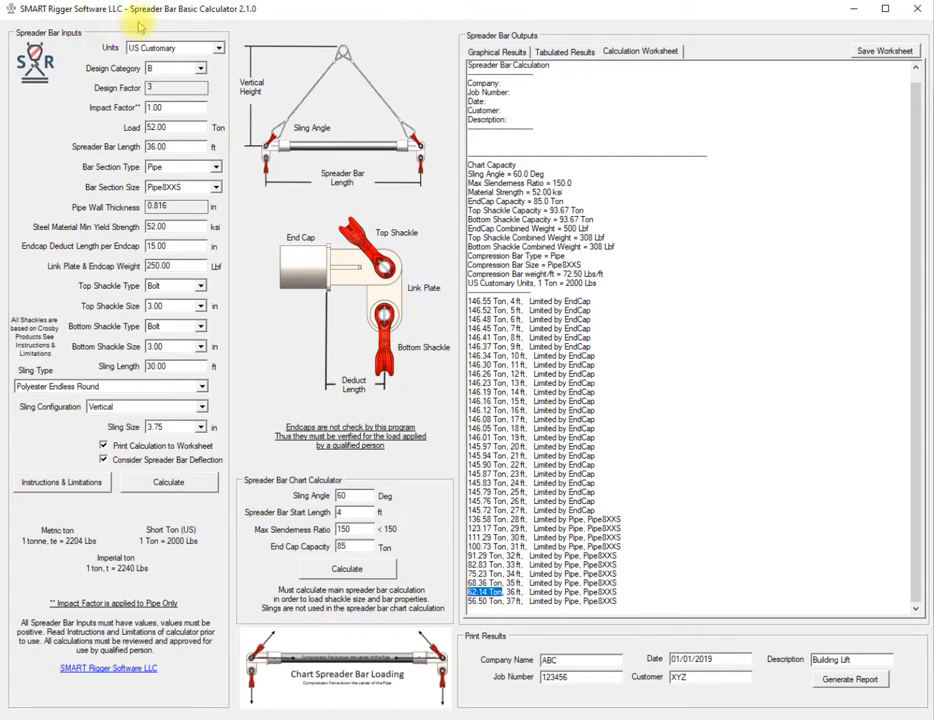